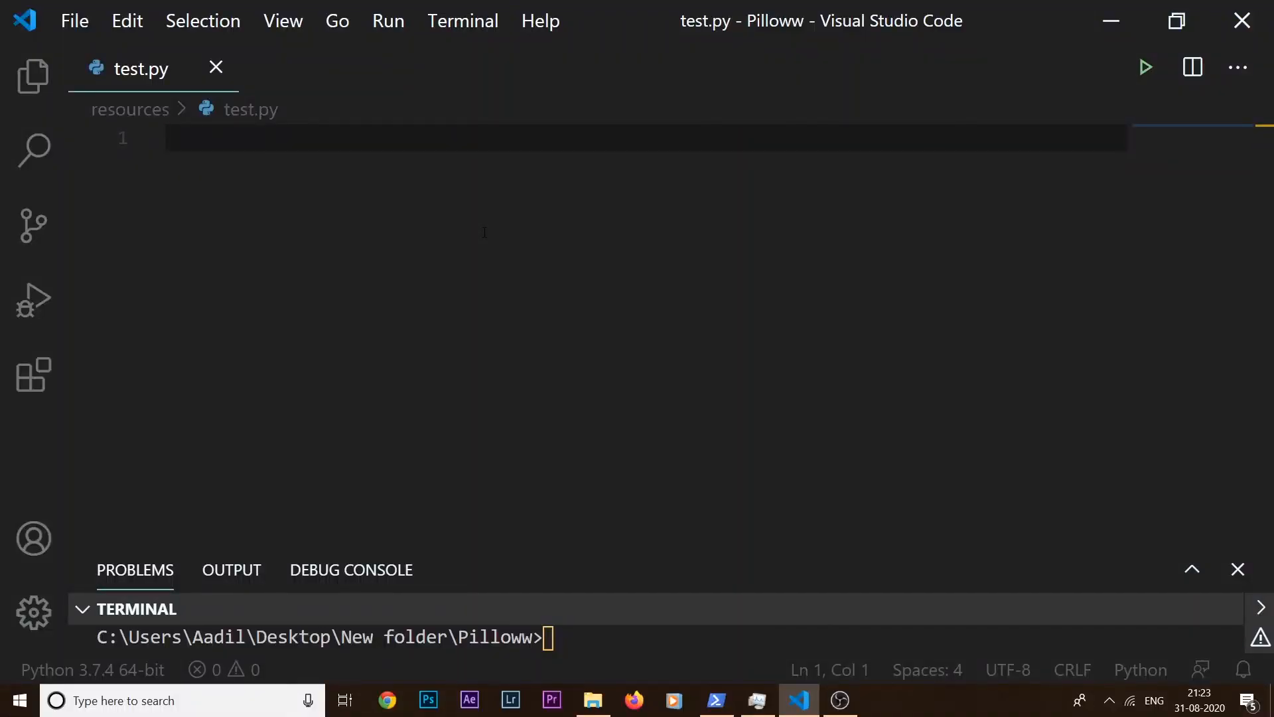
- Add the imports 'import numpy as np', 'from PIL import ImageGrab' and 'import cv2'
type("import numpy as np")
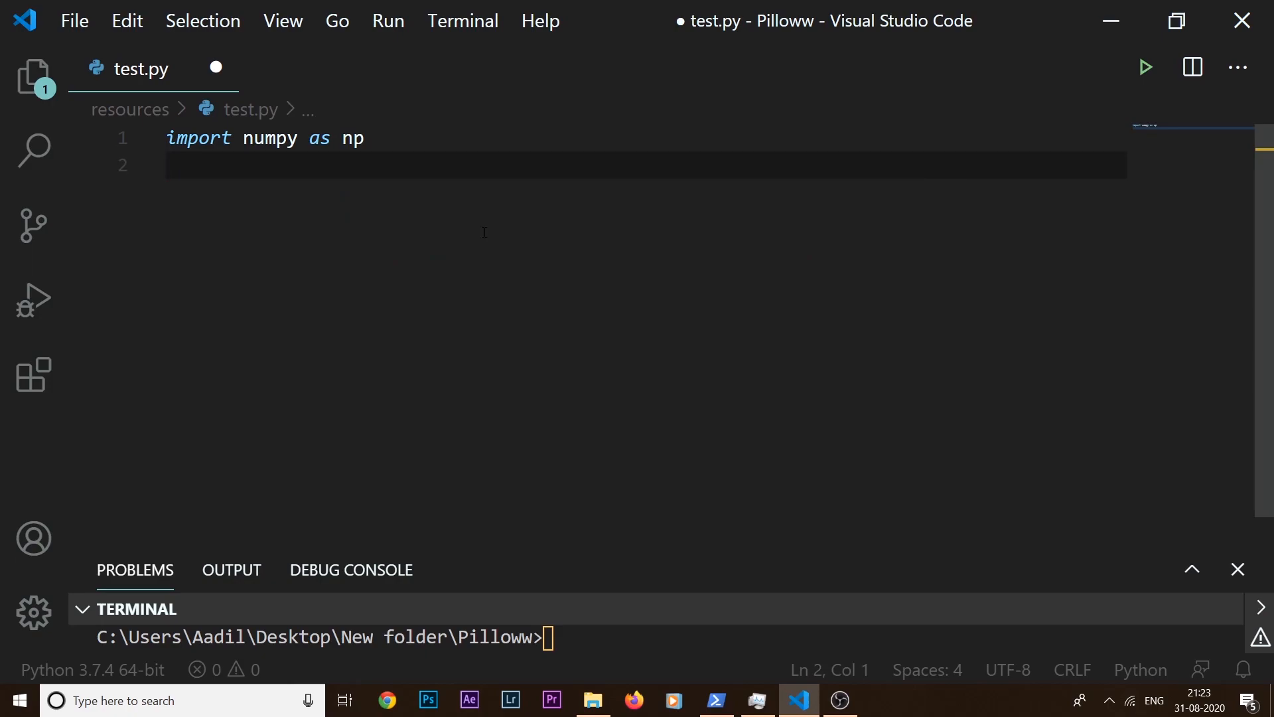
type("from")
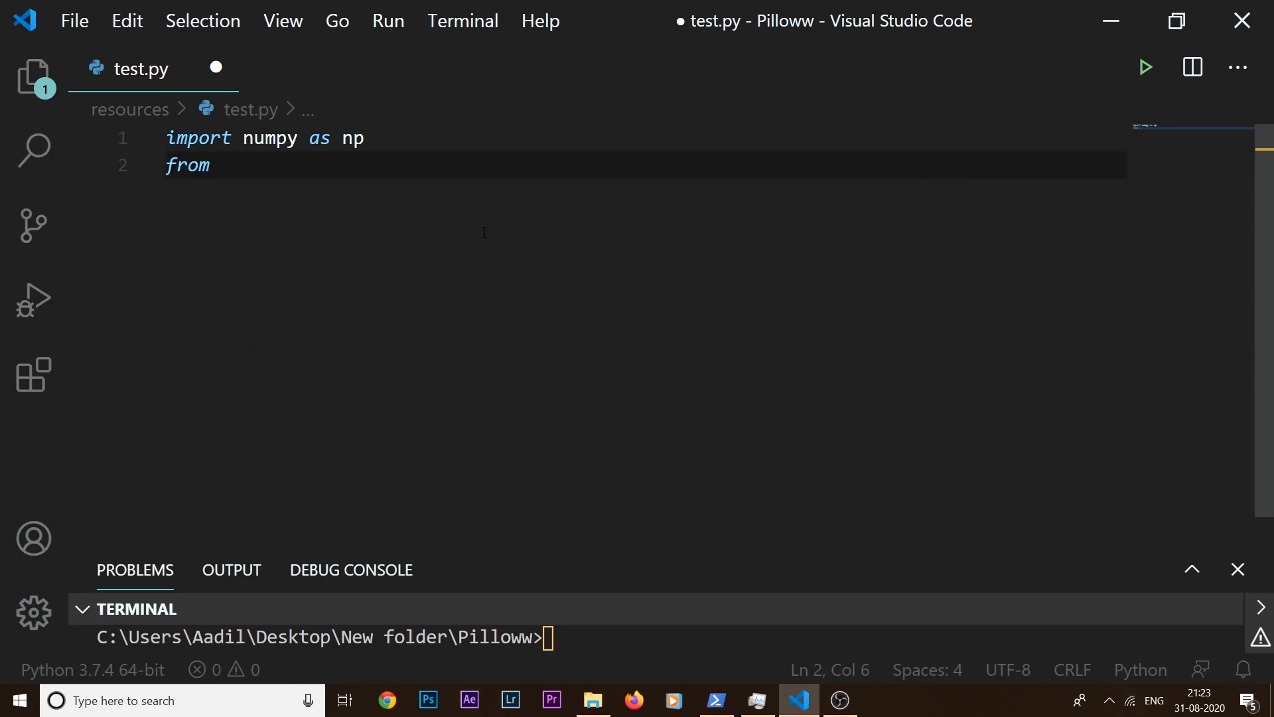
type("PIL import I")
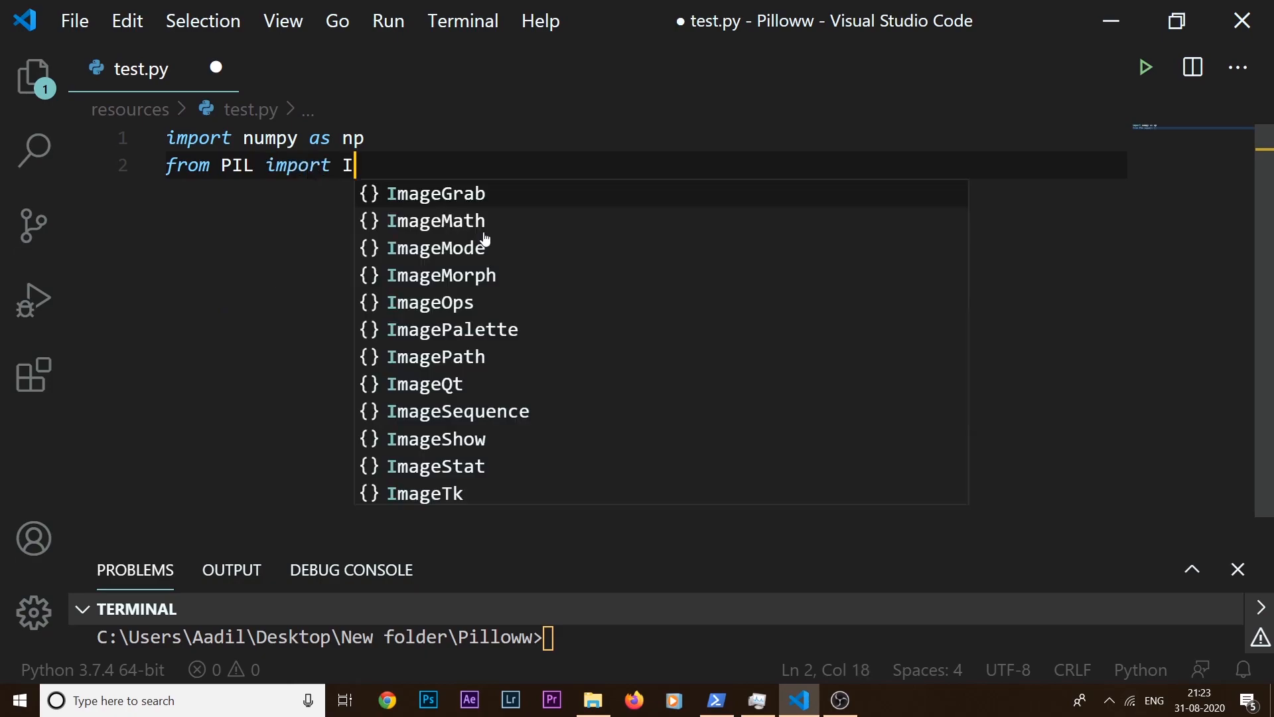
left_click(435, 193)
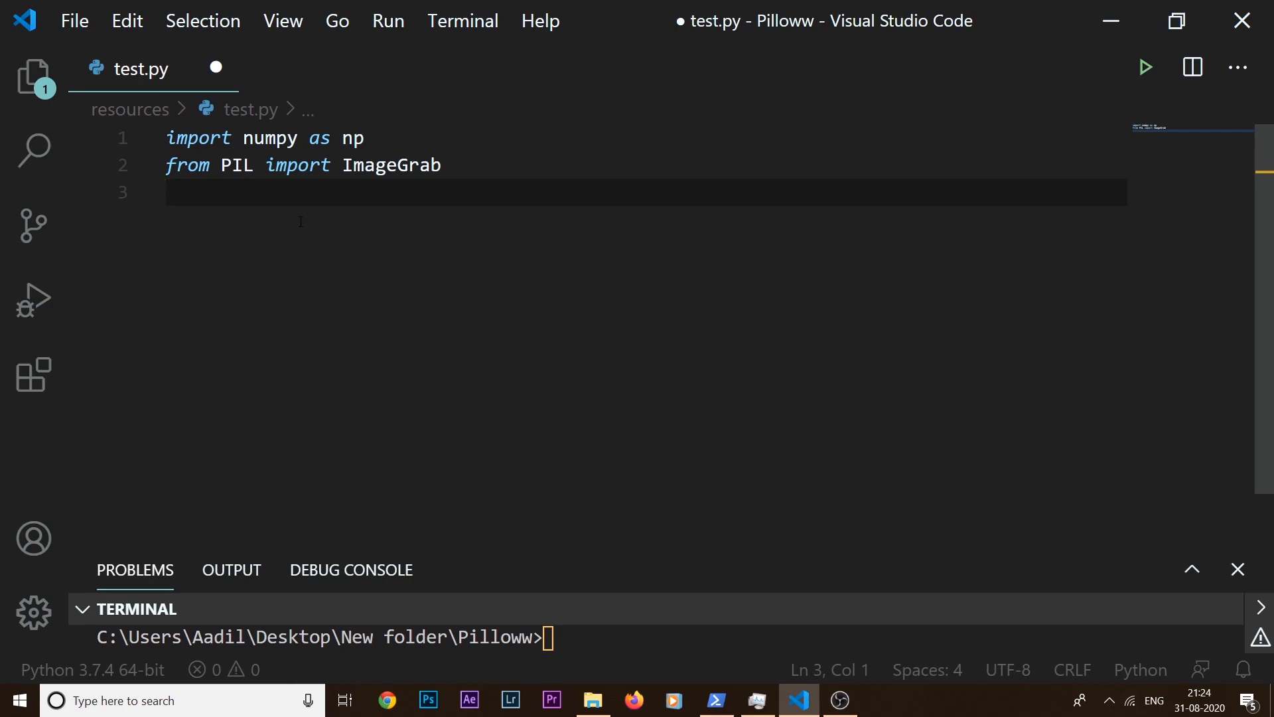
type("import")
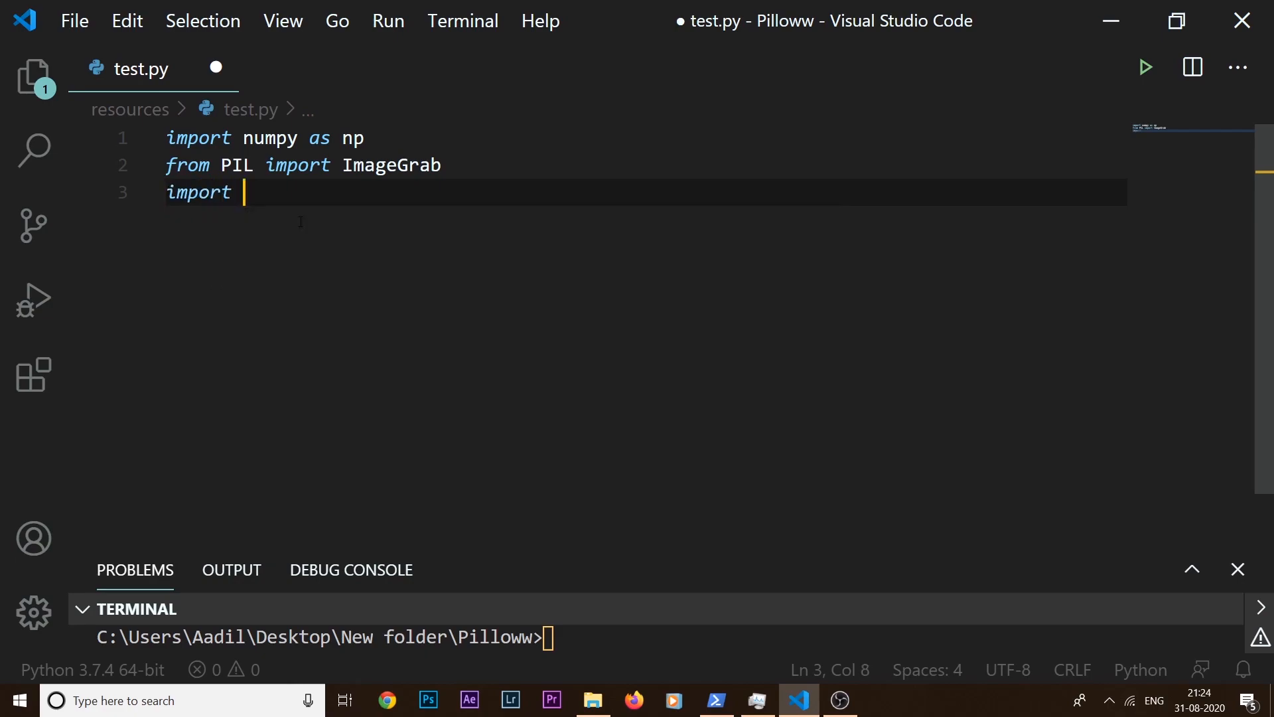
type("cv2")
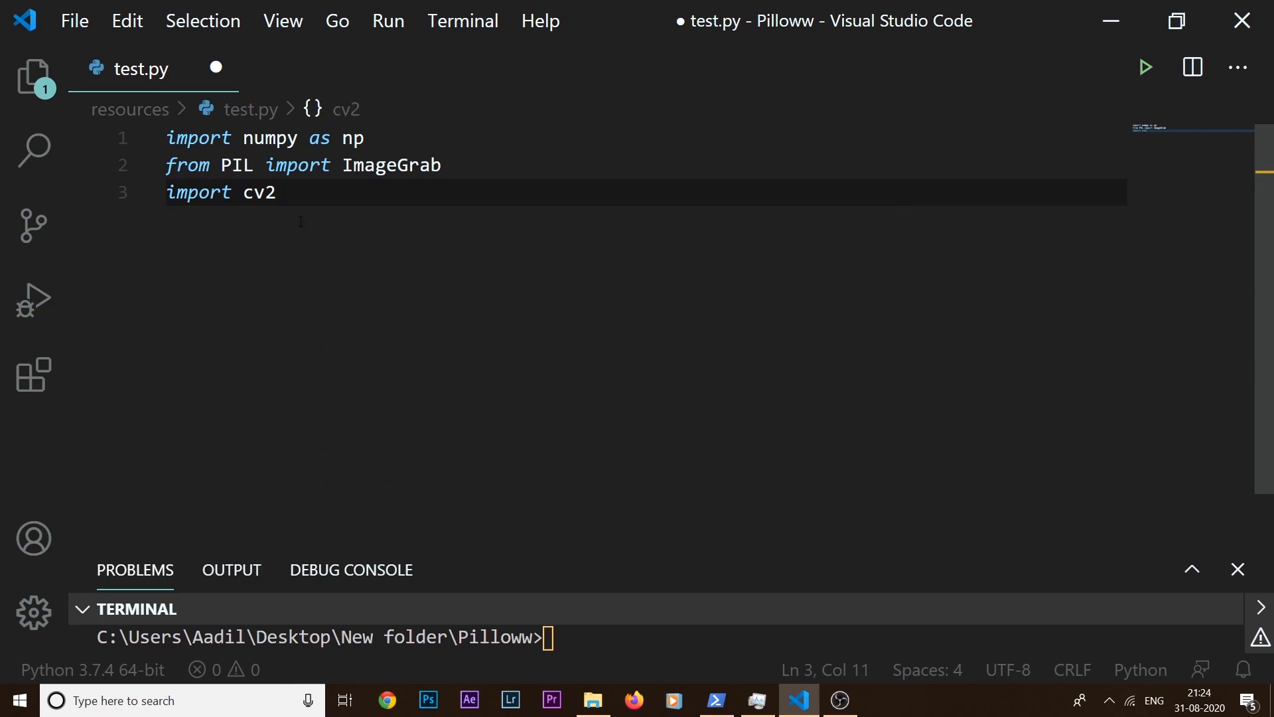
key("Enter")
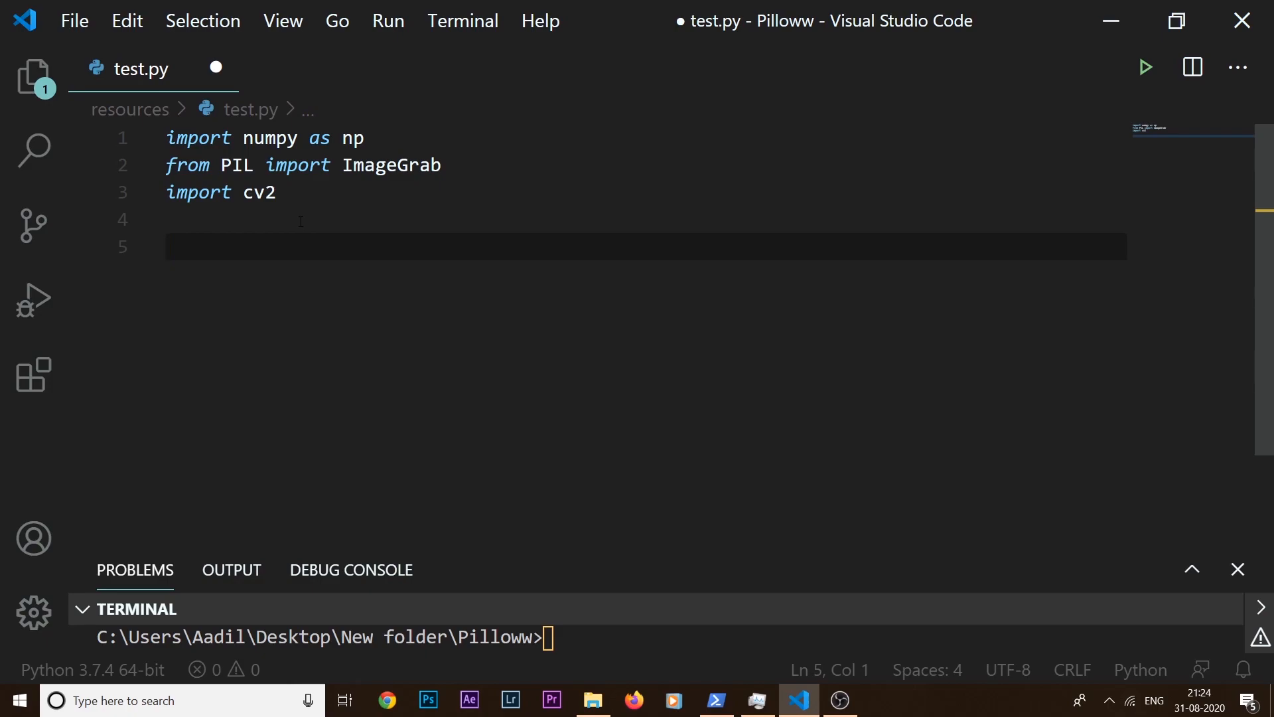
- Write a while True loop whose first line is img = np.array(ImageGrab.grab())
type("while True:")
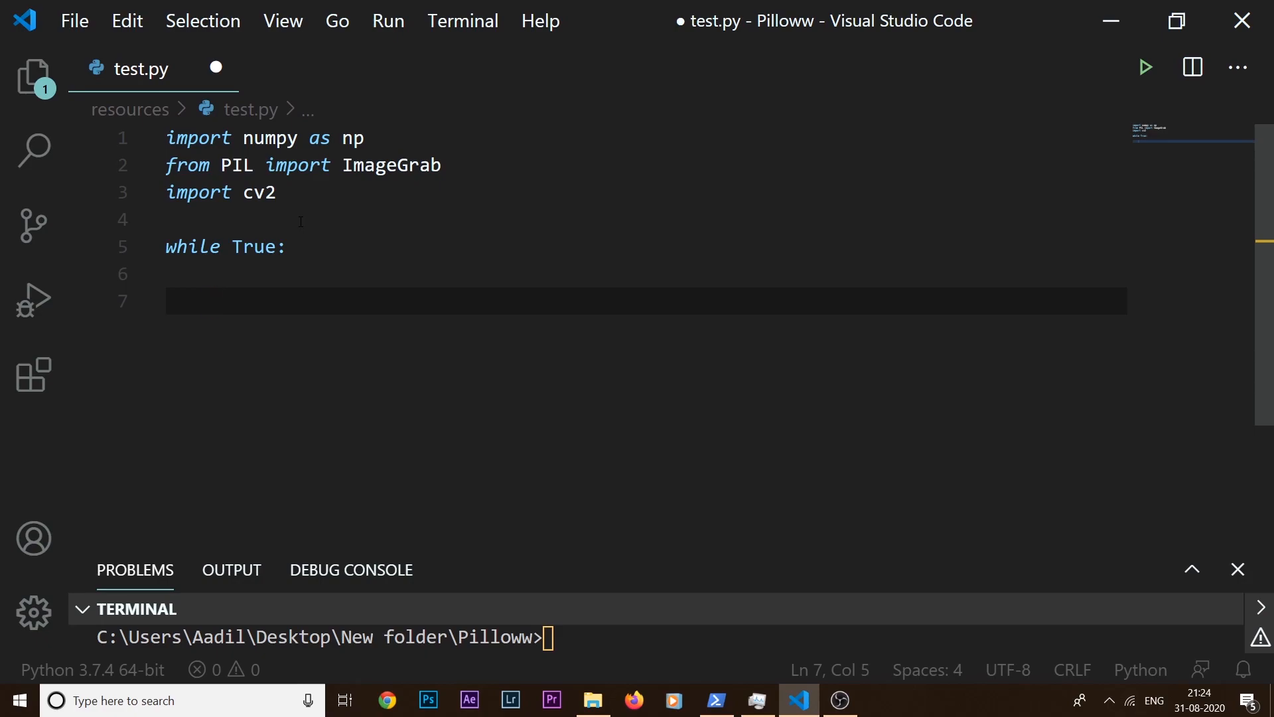
type("img =")
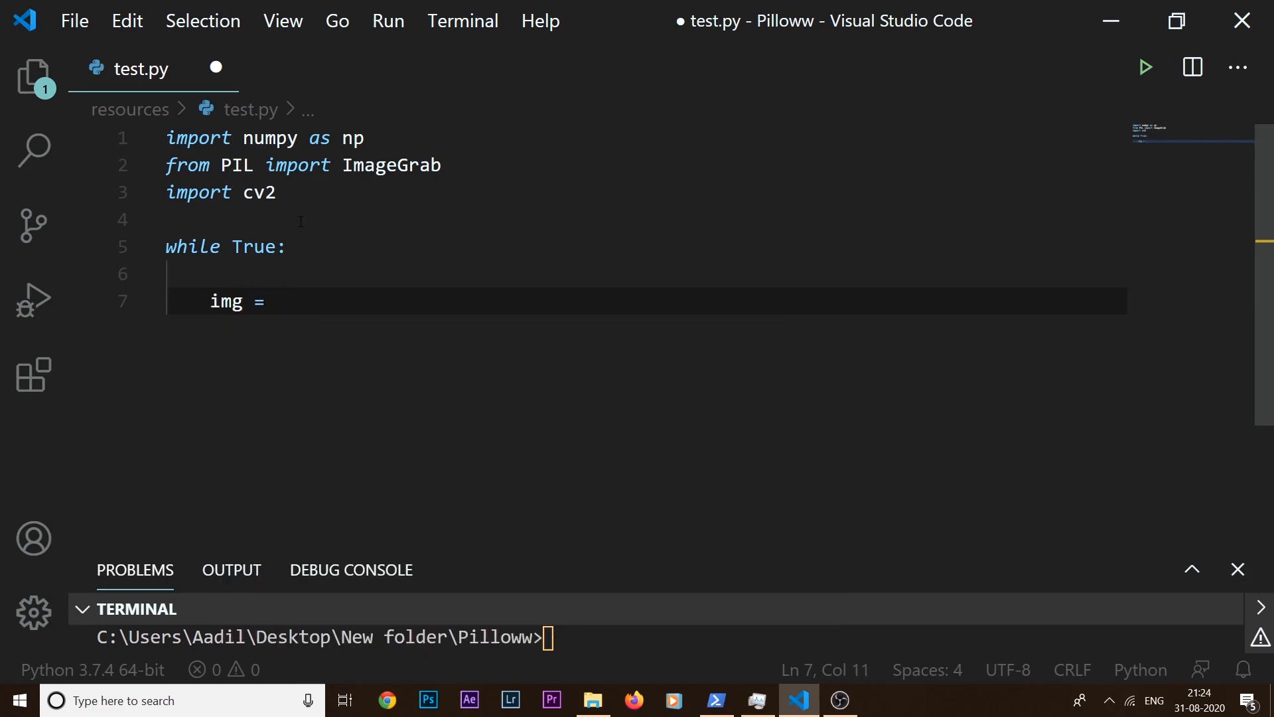
type("ImageGrab.grab")
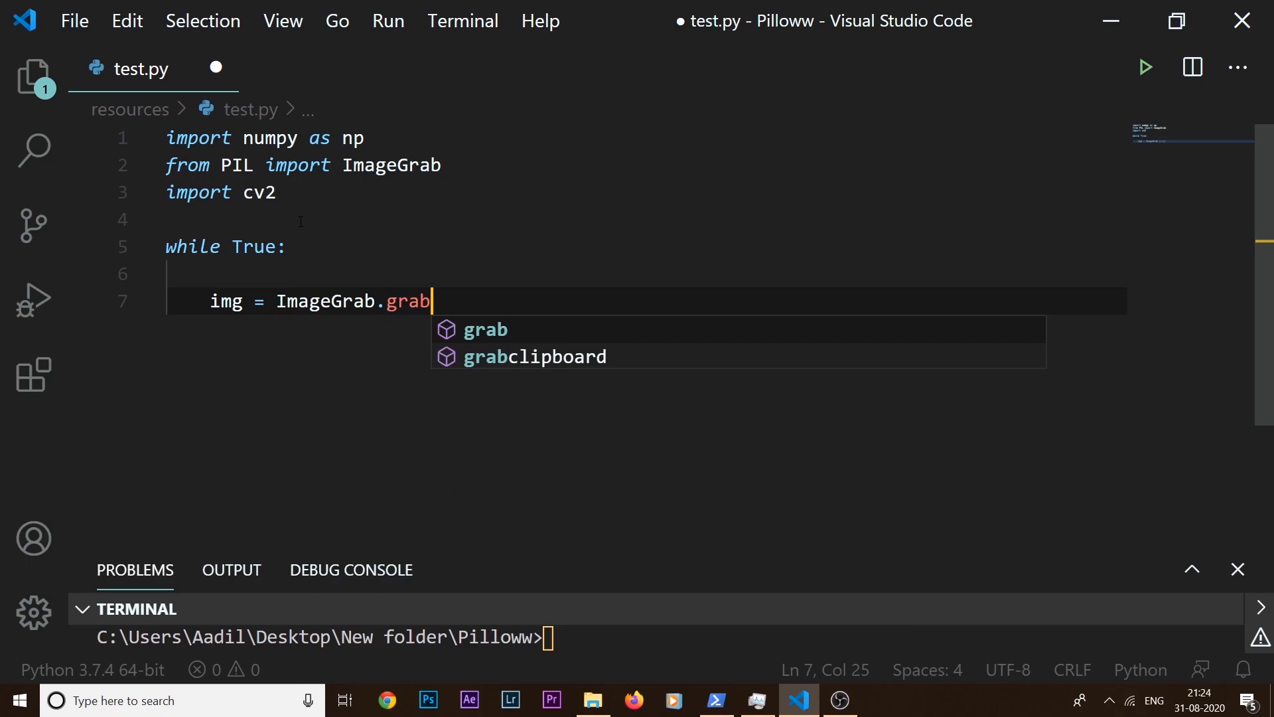
type("()")
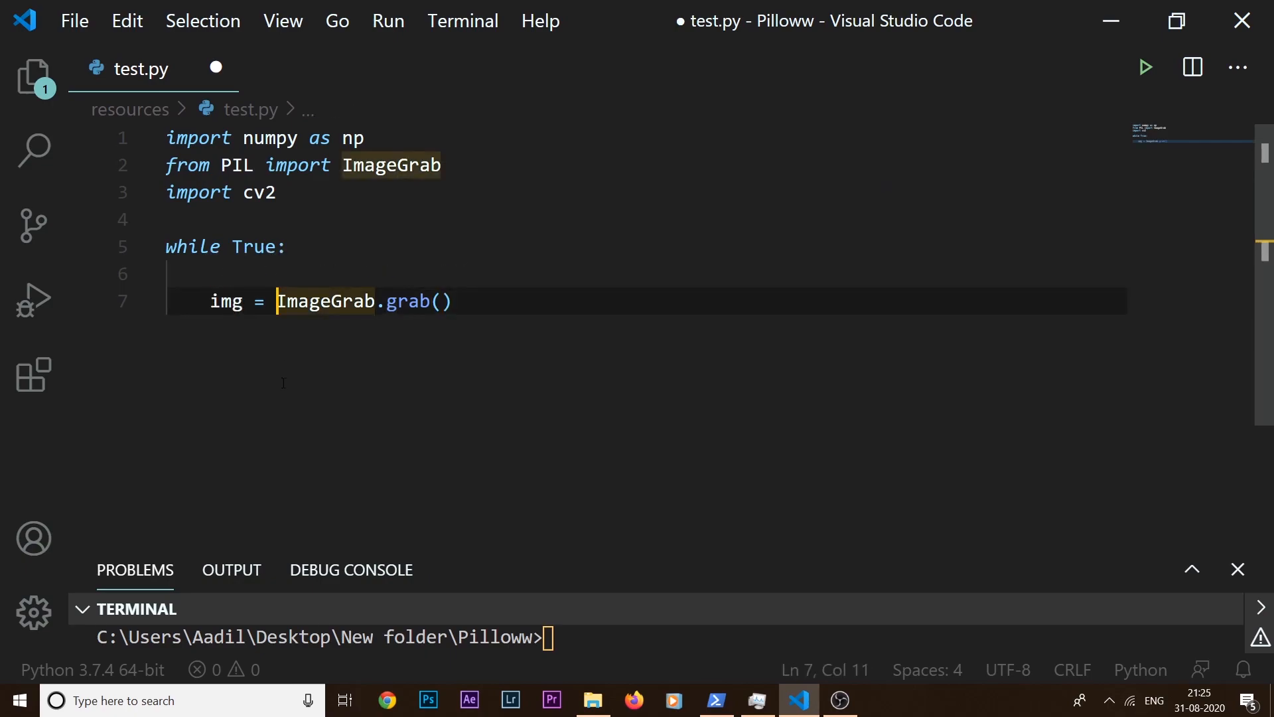
type("np.")
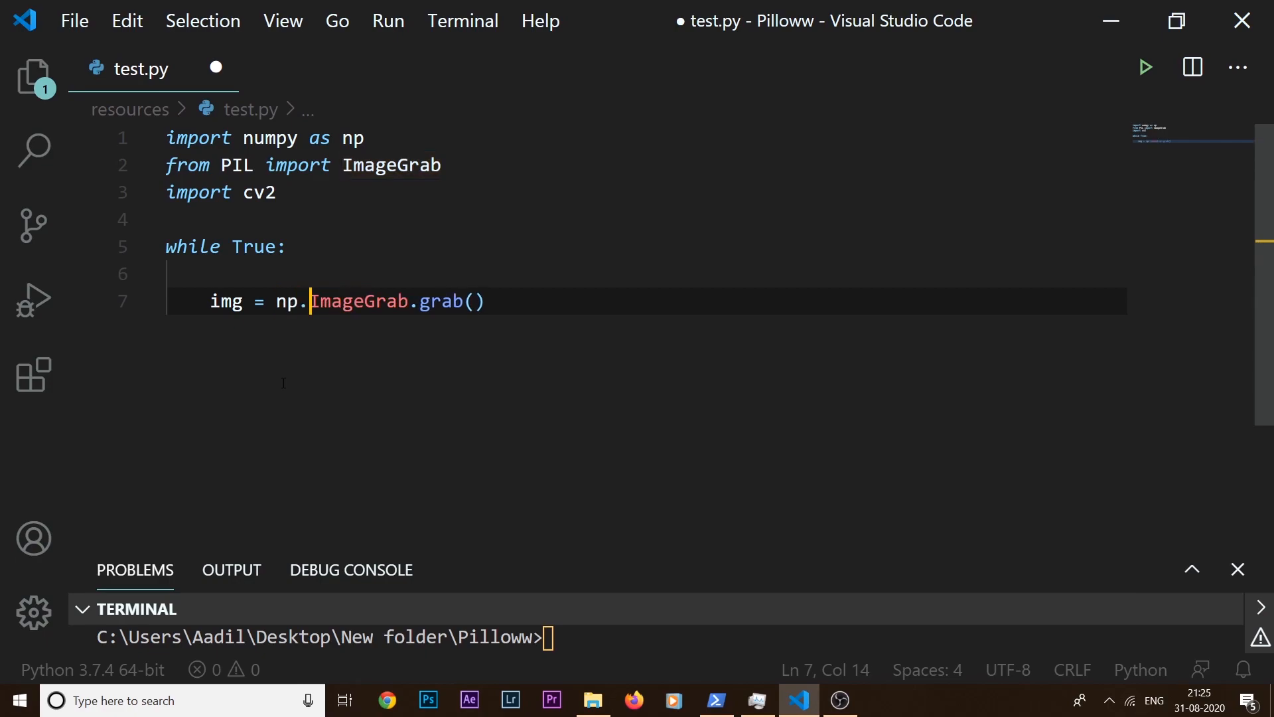
type("array(")
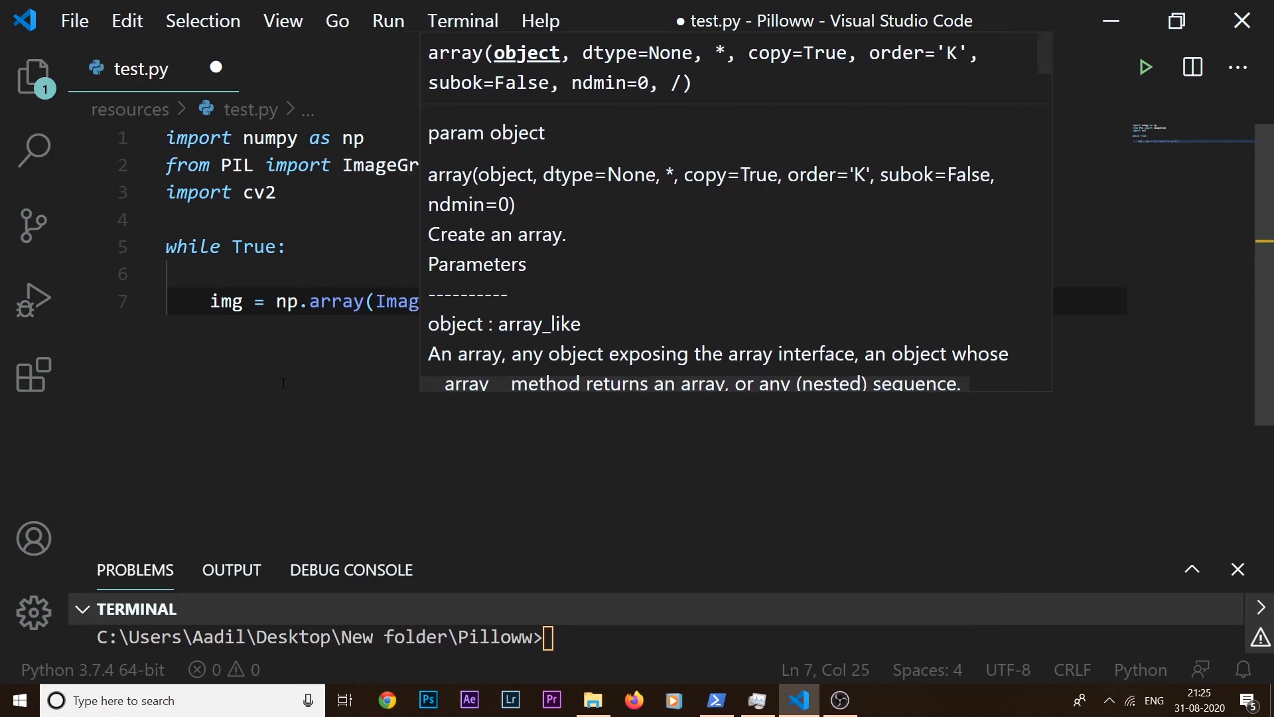
type(".grab()")
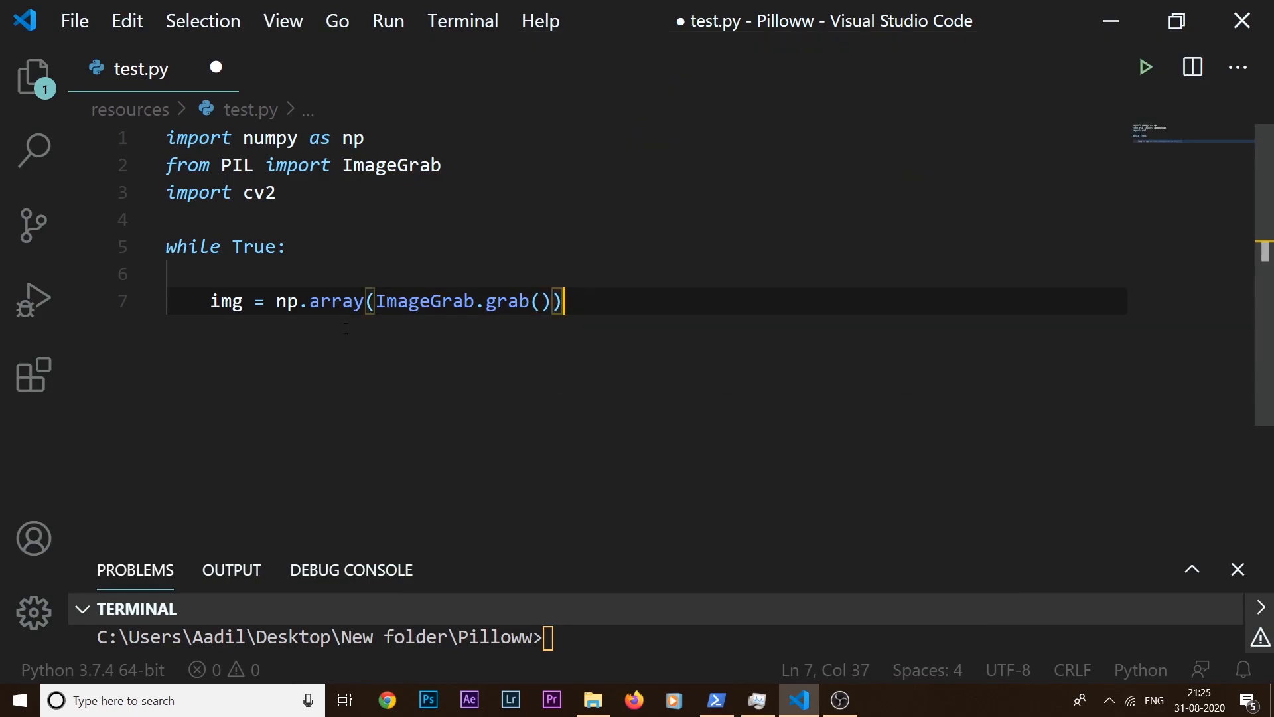
mouse_move(478, 197)
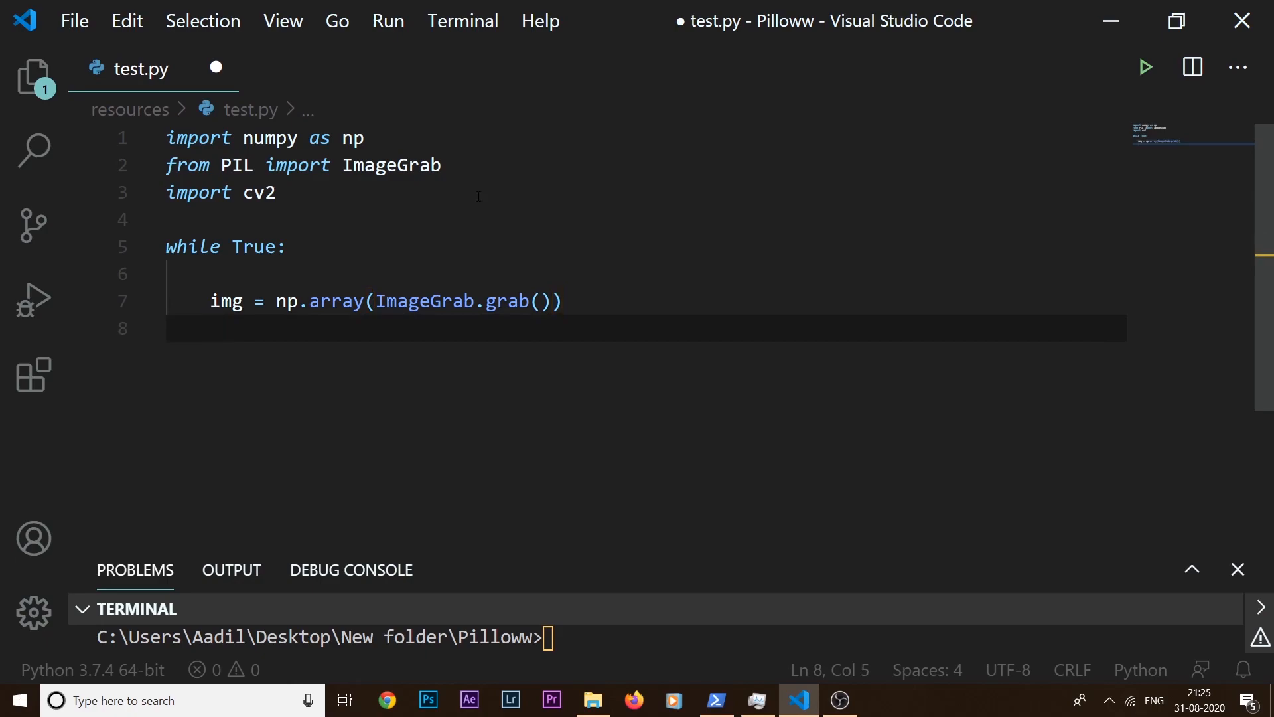
- Add cv2.imshow("Screen", img) inside the loop
key("Enter")
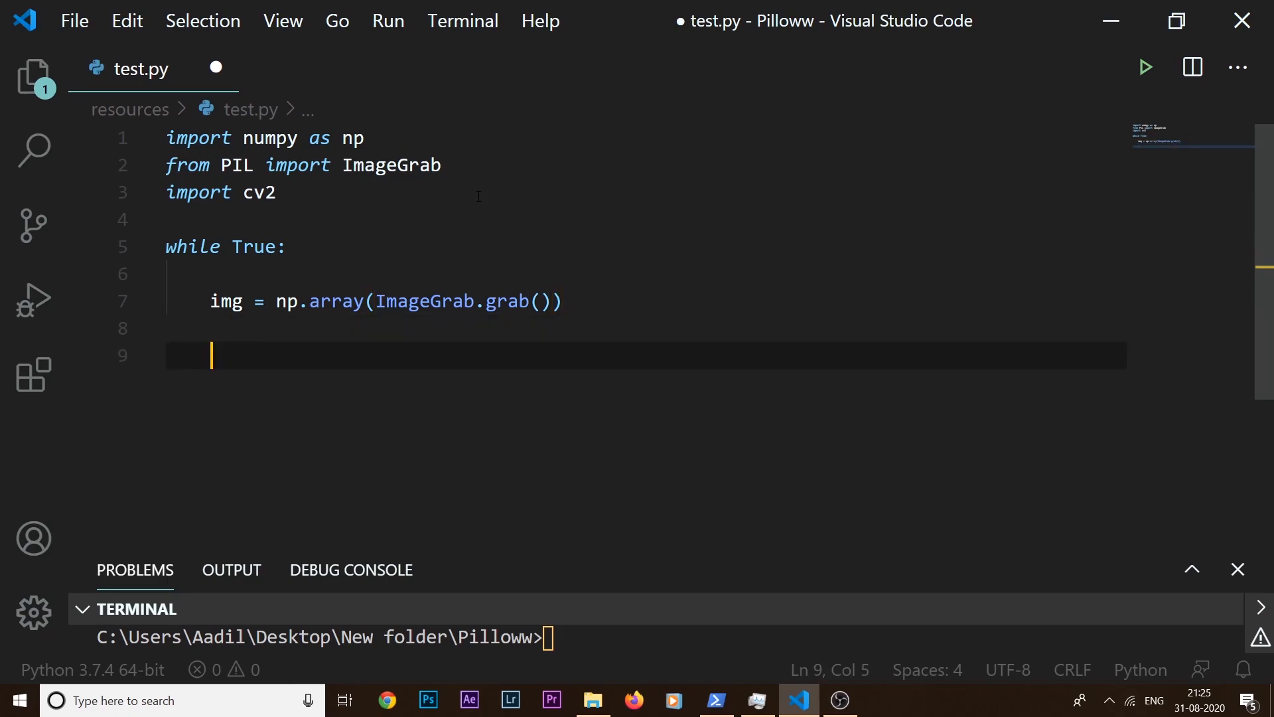
type("cv2.")
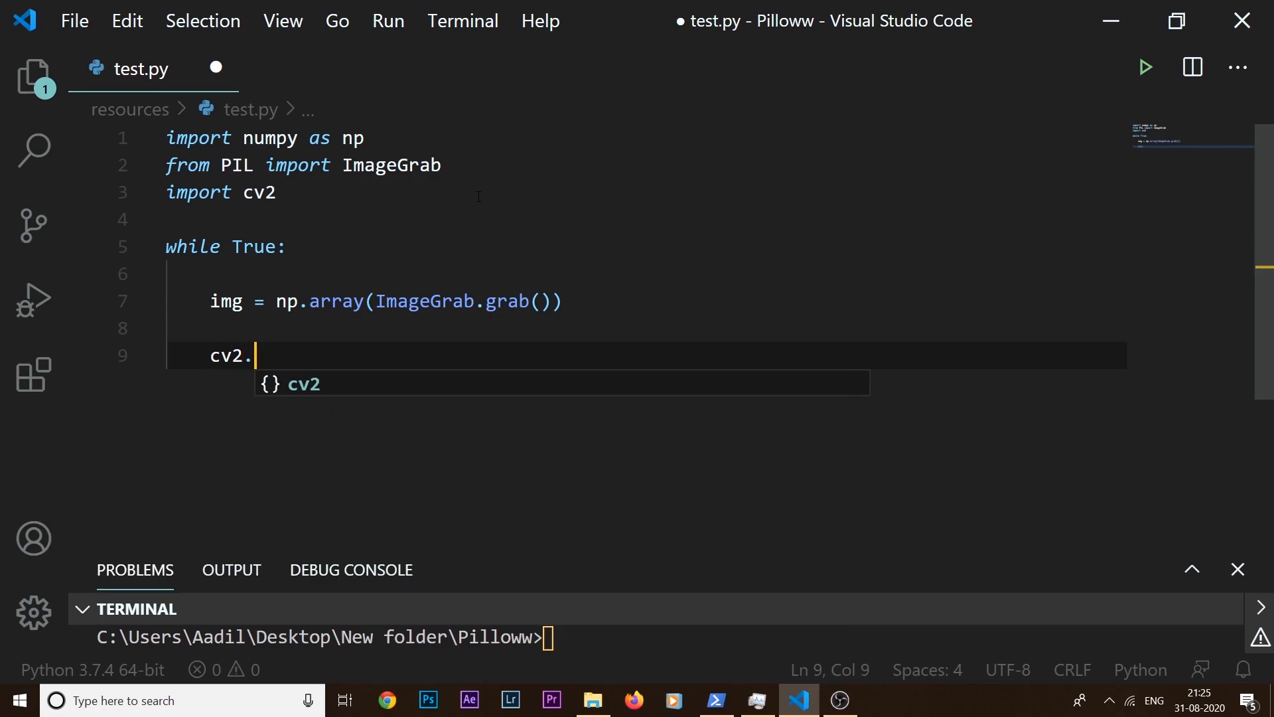
type("imshow(\"")
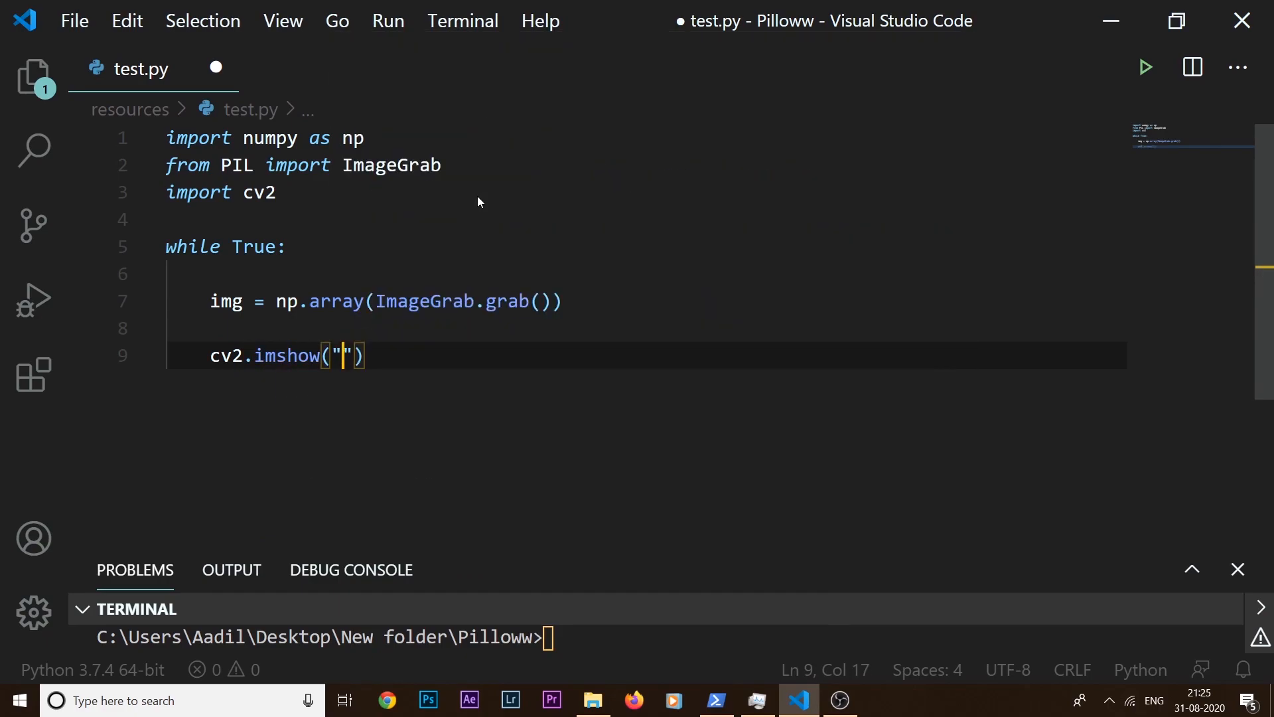
type("Screen")
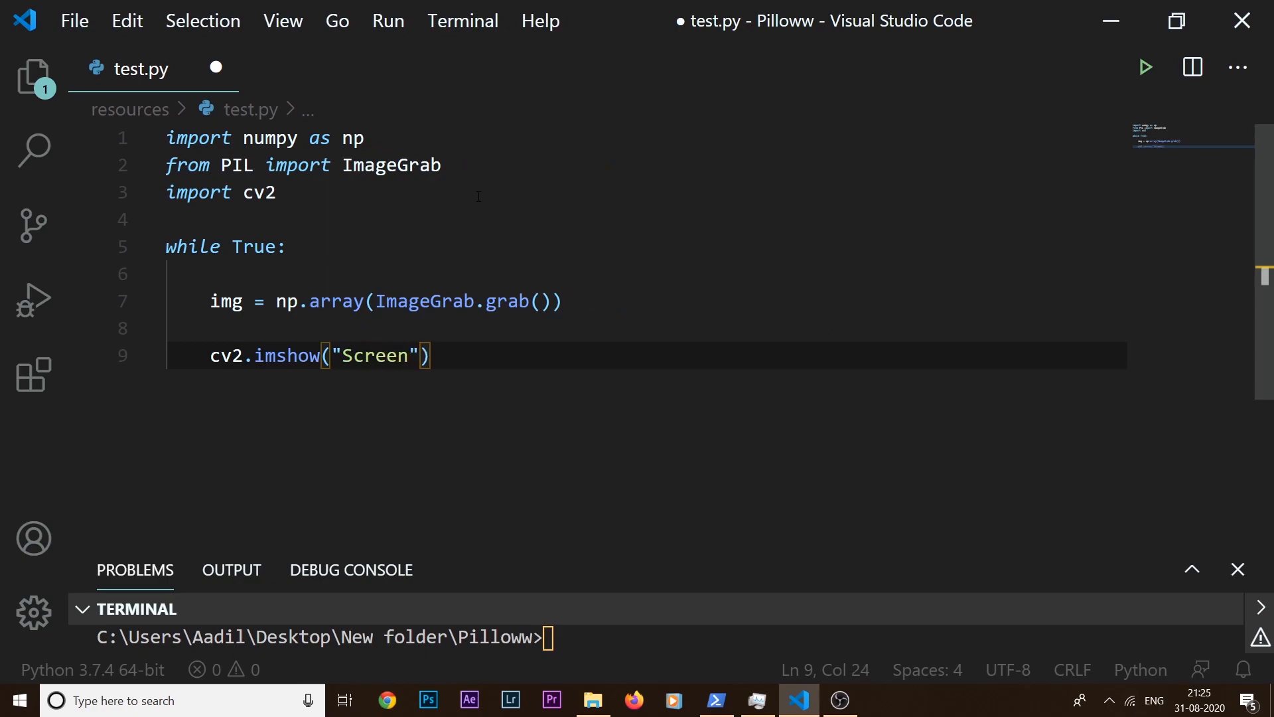
type(",img")
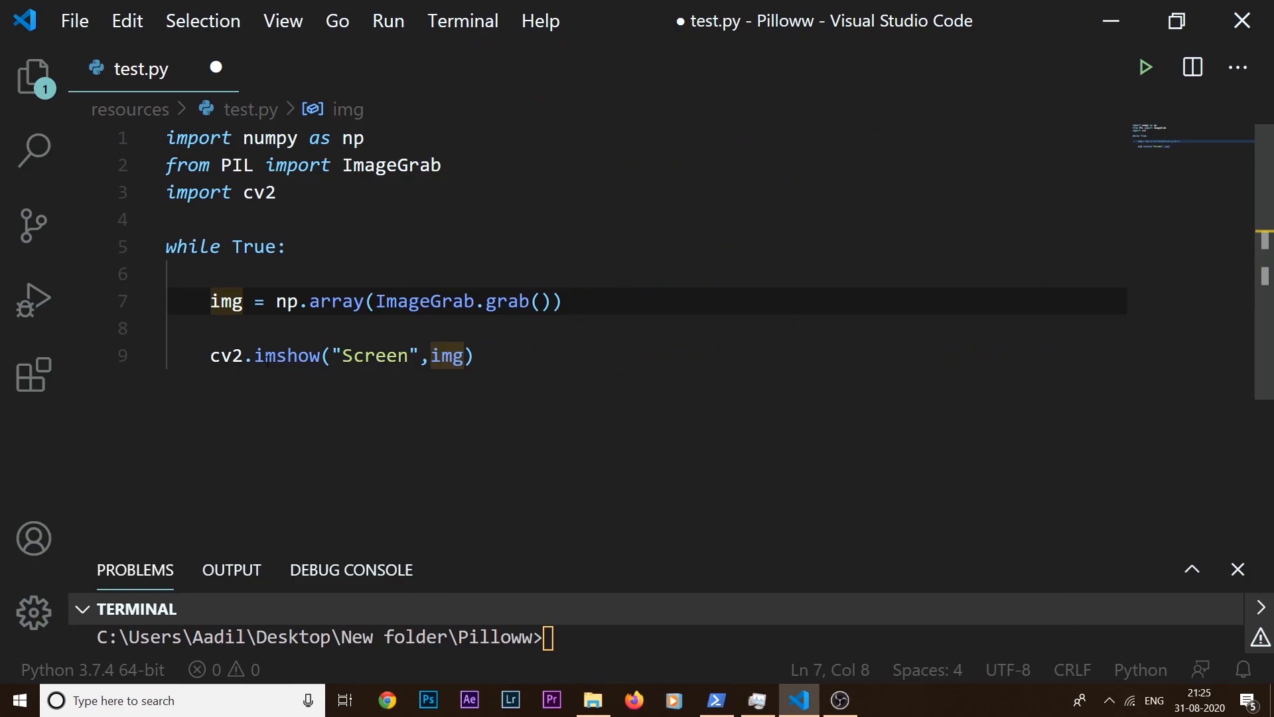
double_click(226, 301)
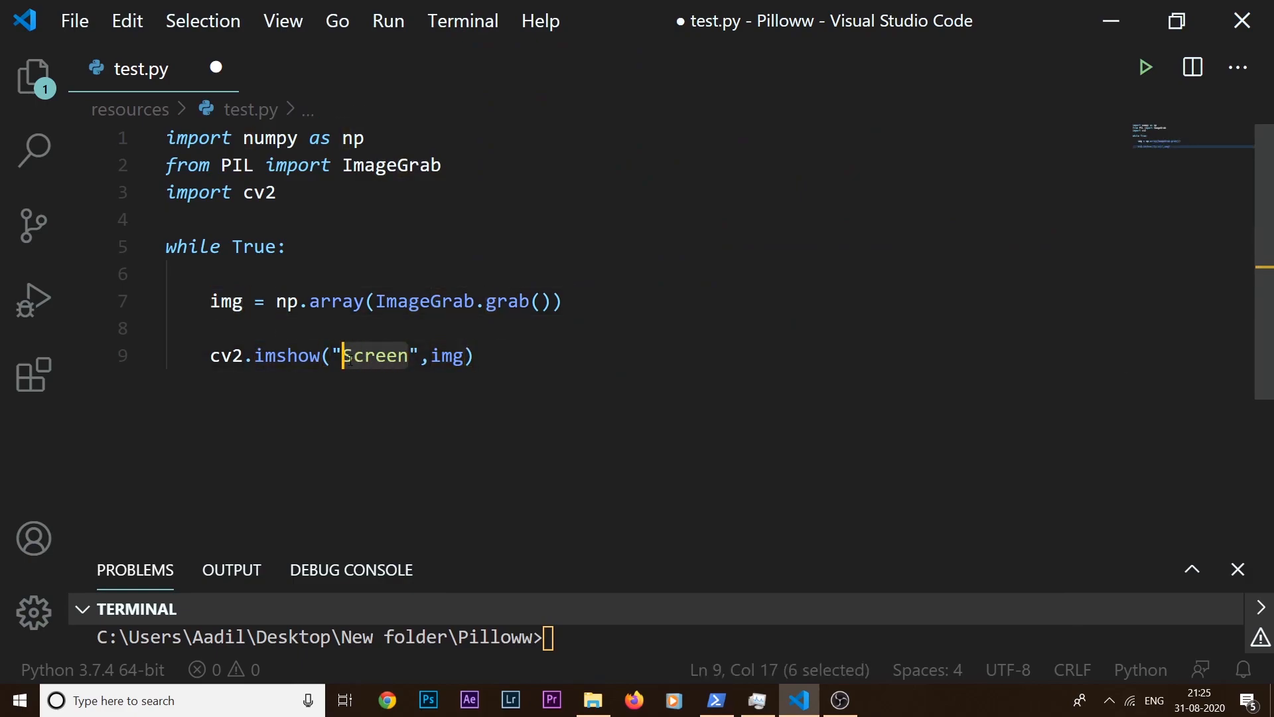
key("Enter")
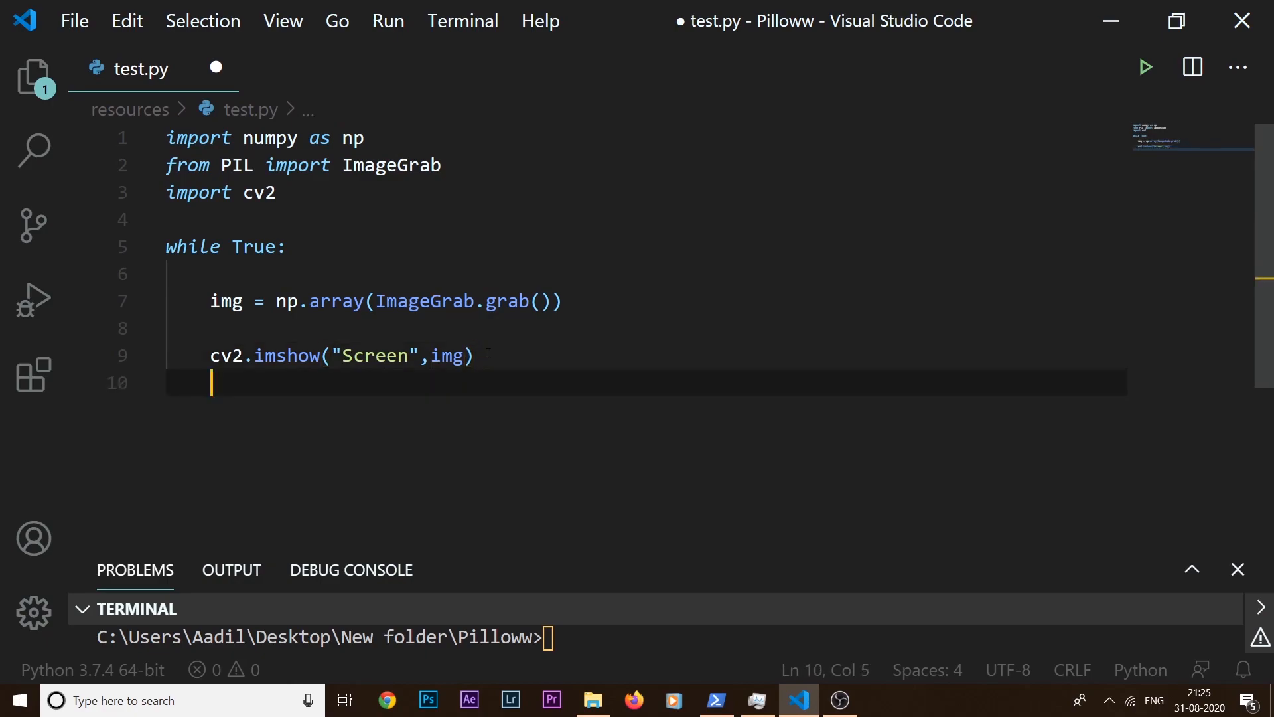
- Break out of the loop when cv2.waitKey(1) == 27
type("if cv2")
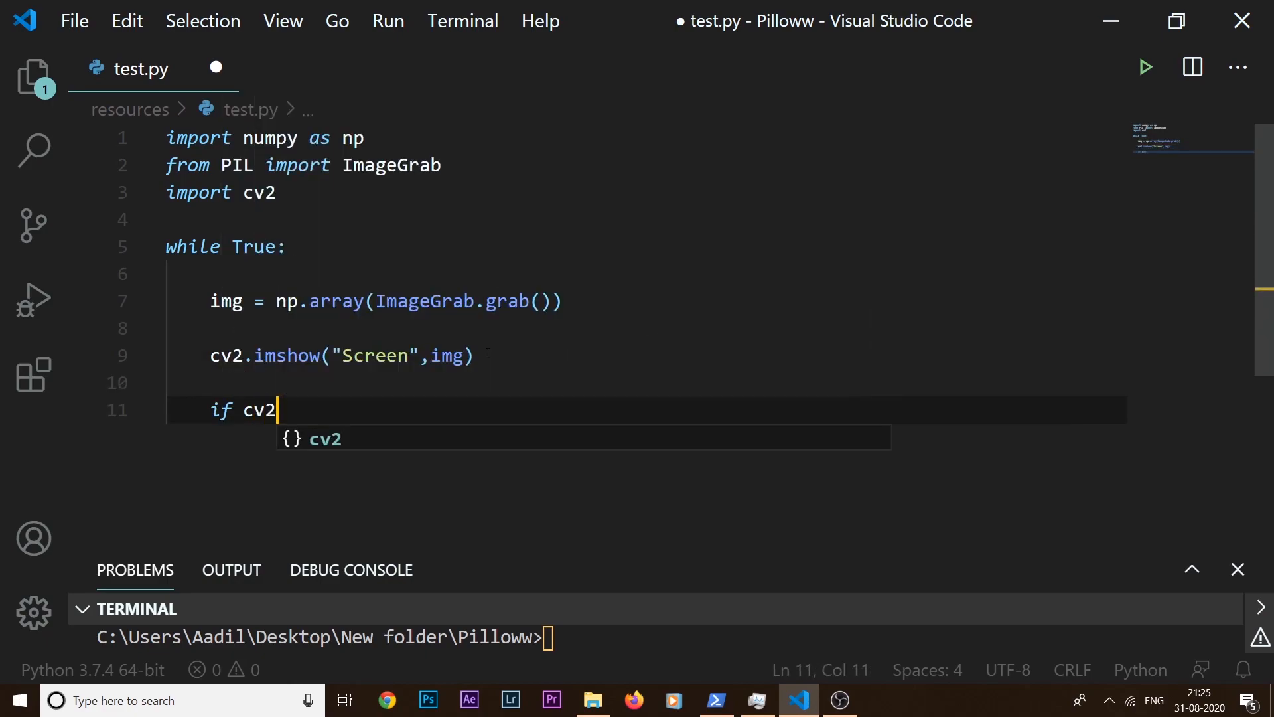
type(".waitKey(1")
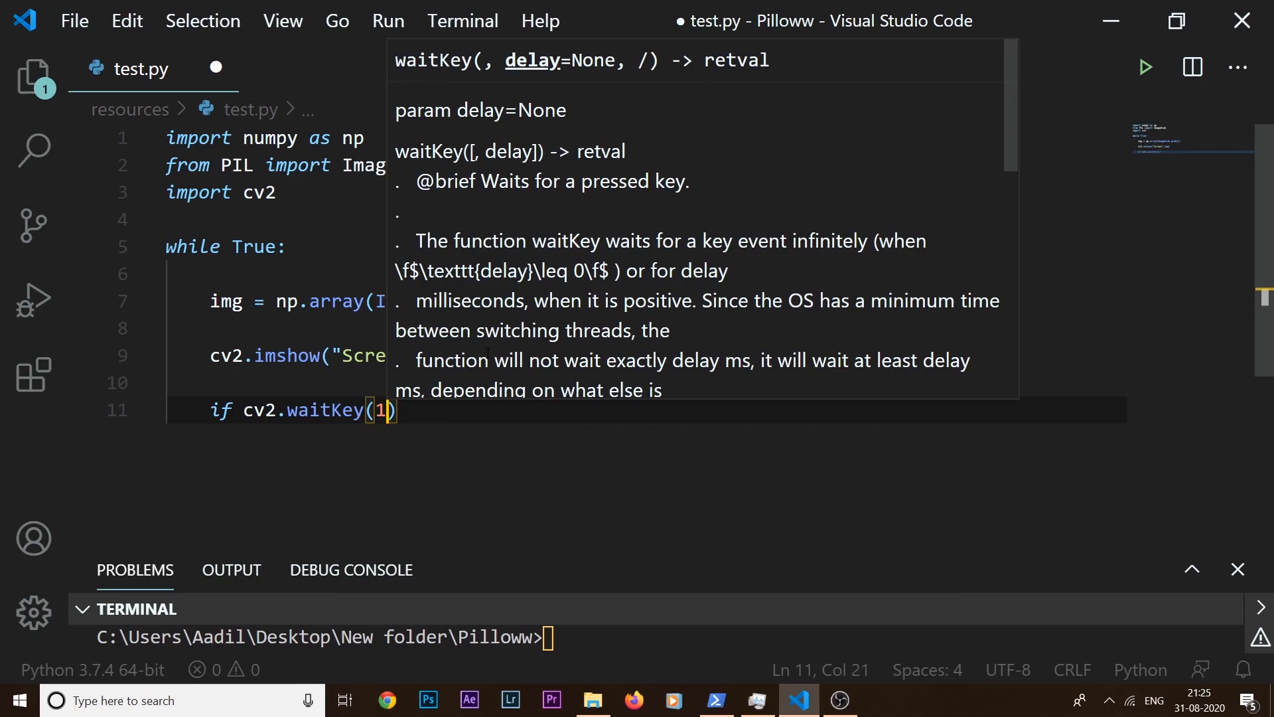
type("== 27")
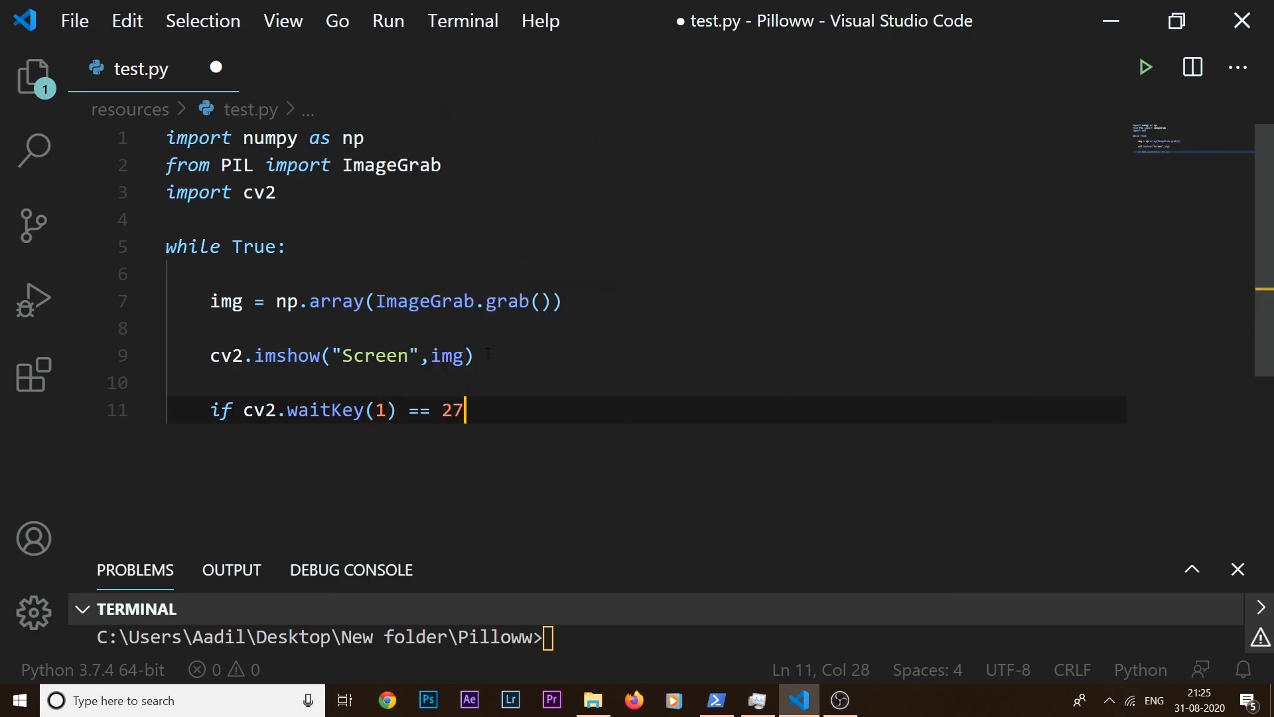
key("Enter")
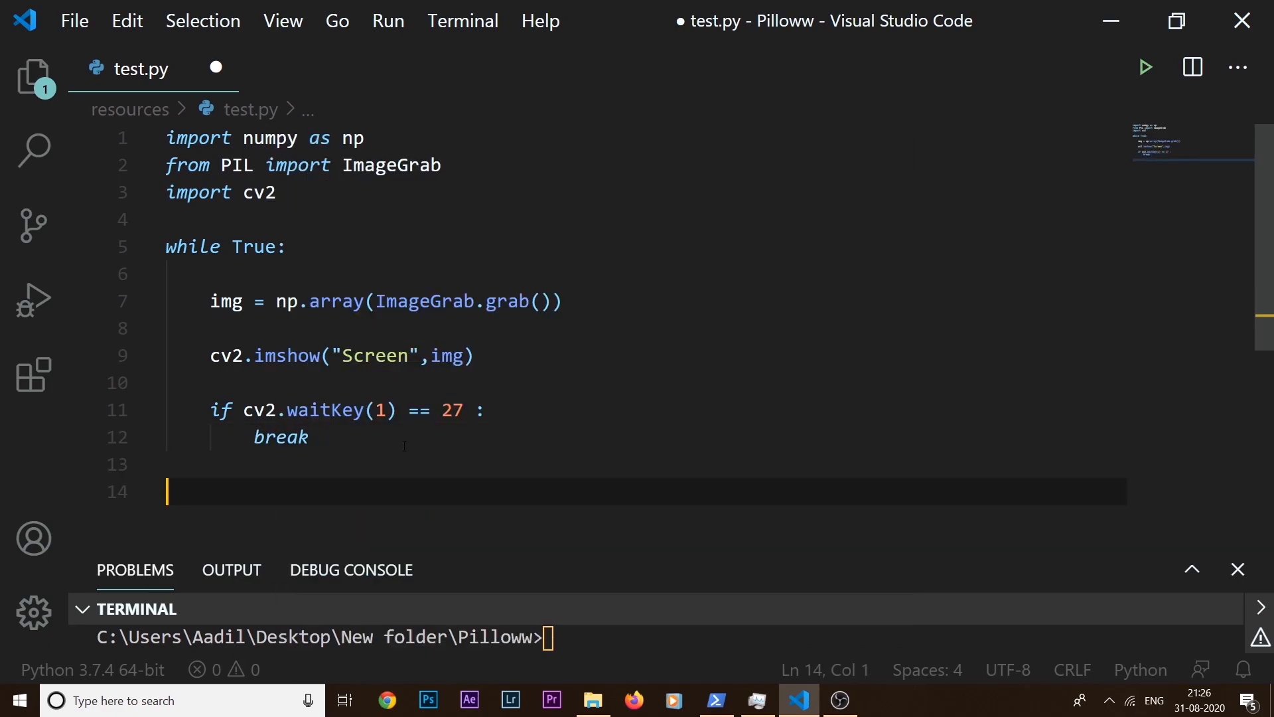
- Call cv2.destroyAllWindows() after the loop
type("cv2.de")
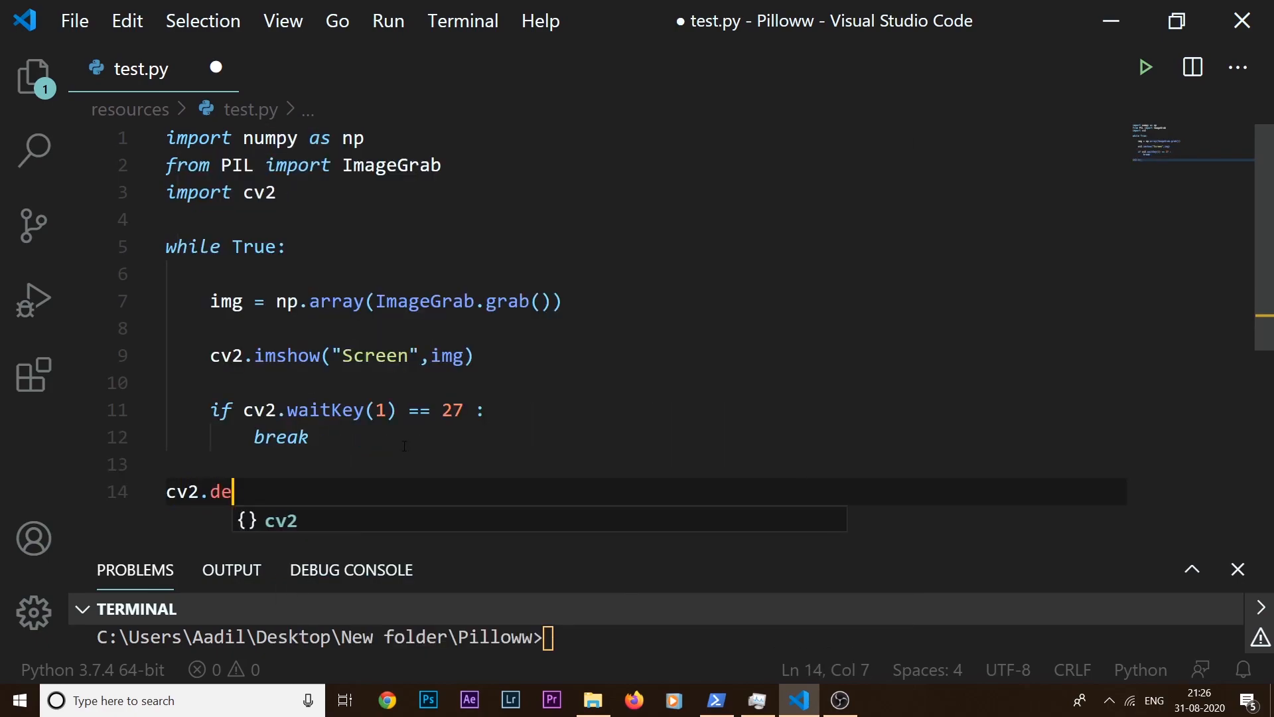
type("stroyAllWindows")
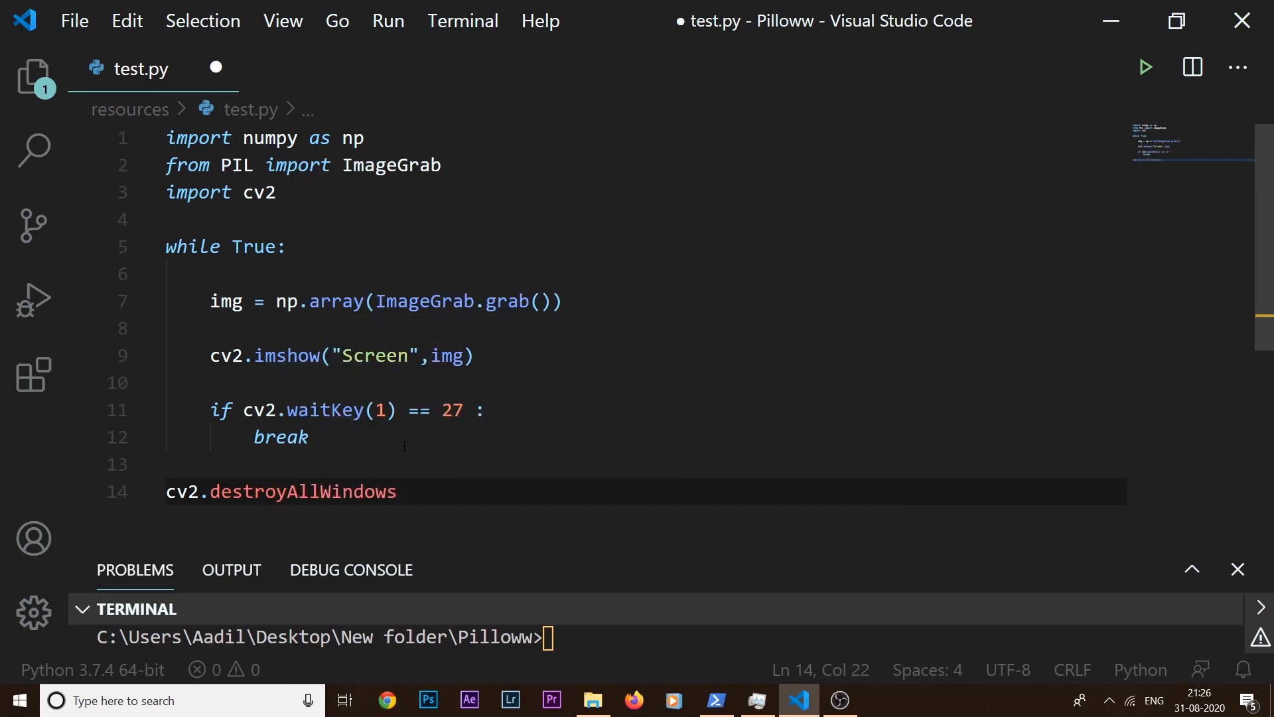
type("()")
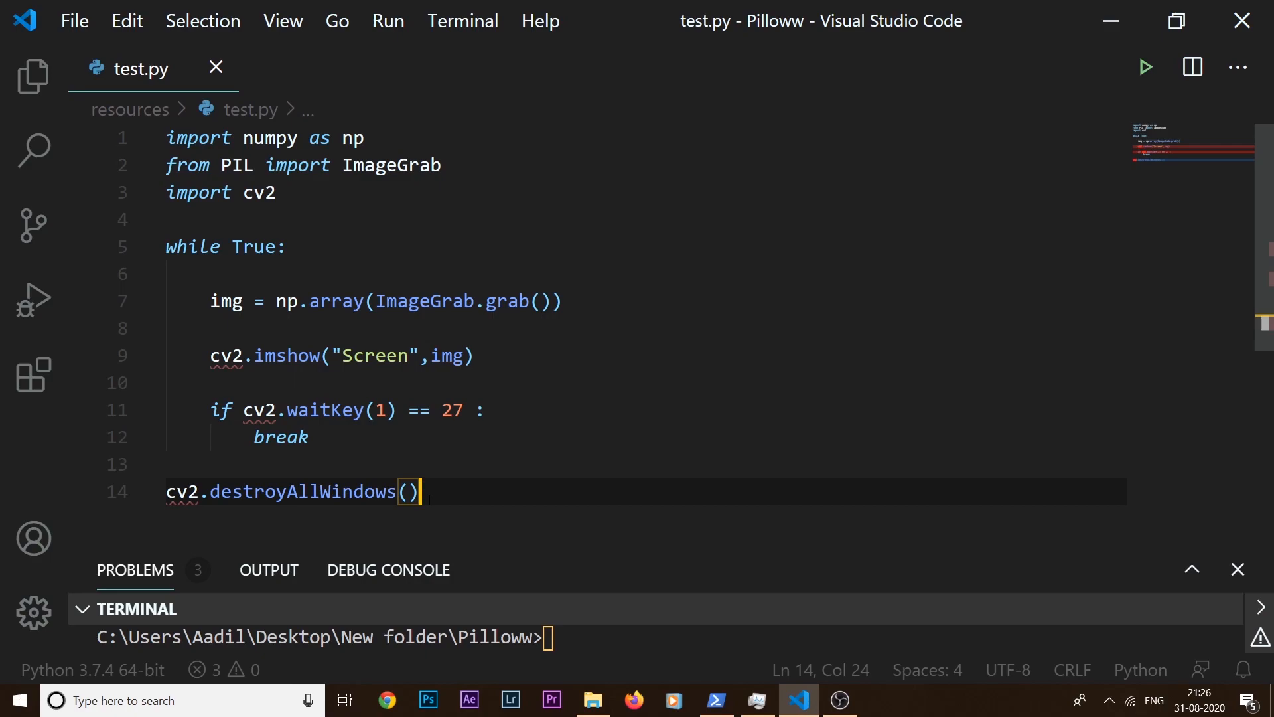
- Click back into the saved test.py editor
left_click(192, 219)
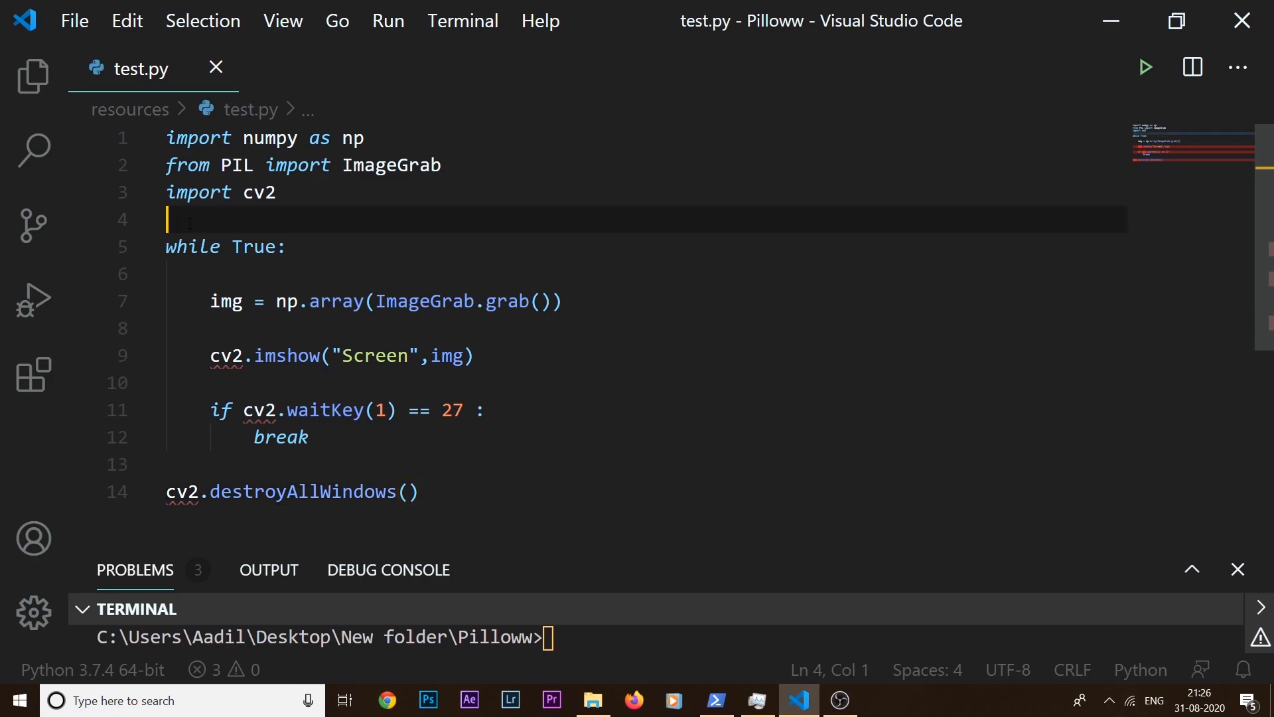
- Insert fourcc = cv2.VideoWriter(*"X264") on a new line above the while loop
key("Enter")
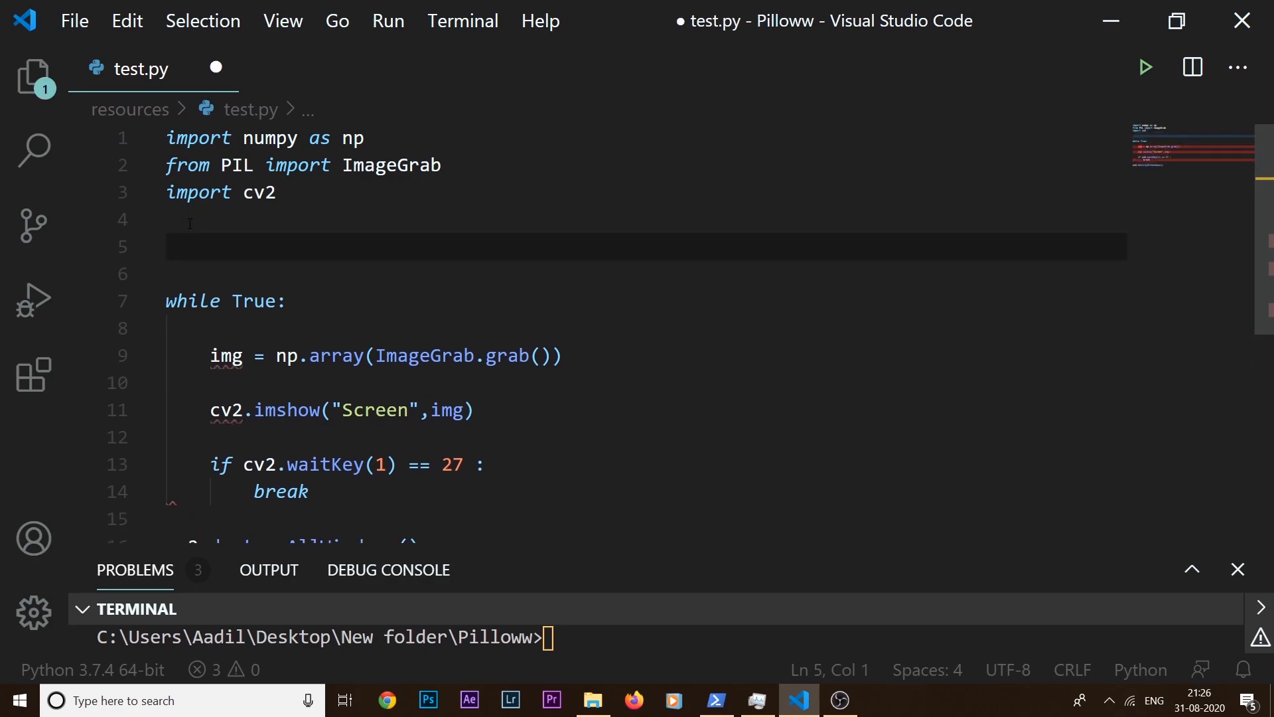
type("foucc")
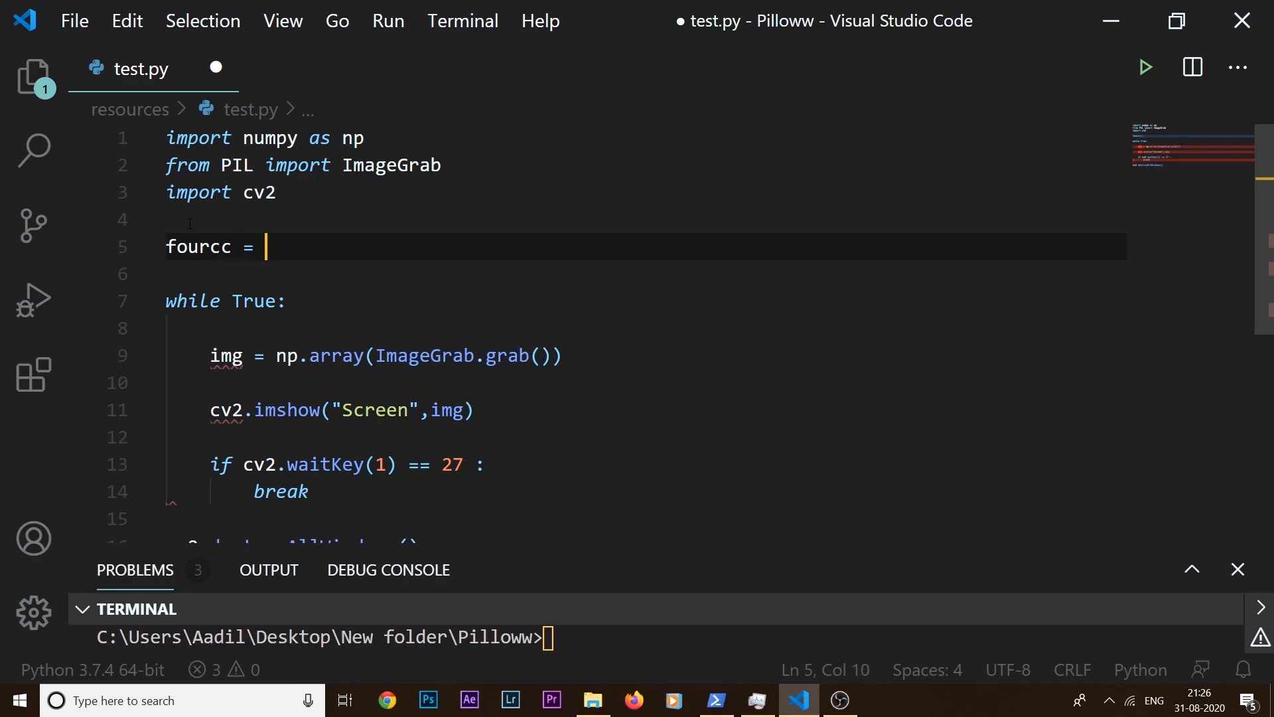
type("cv2.")
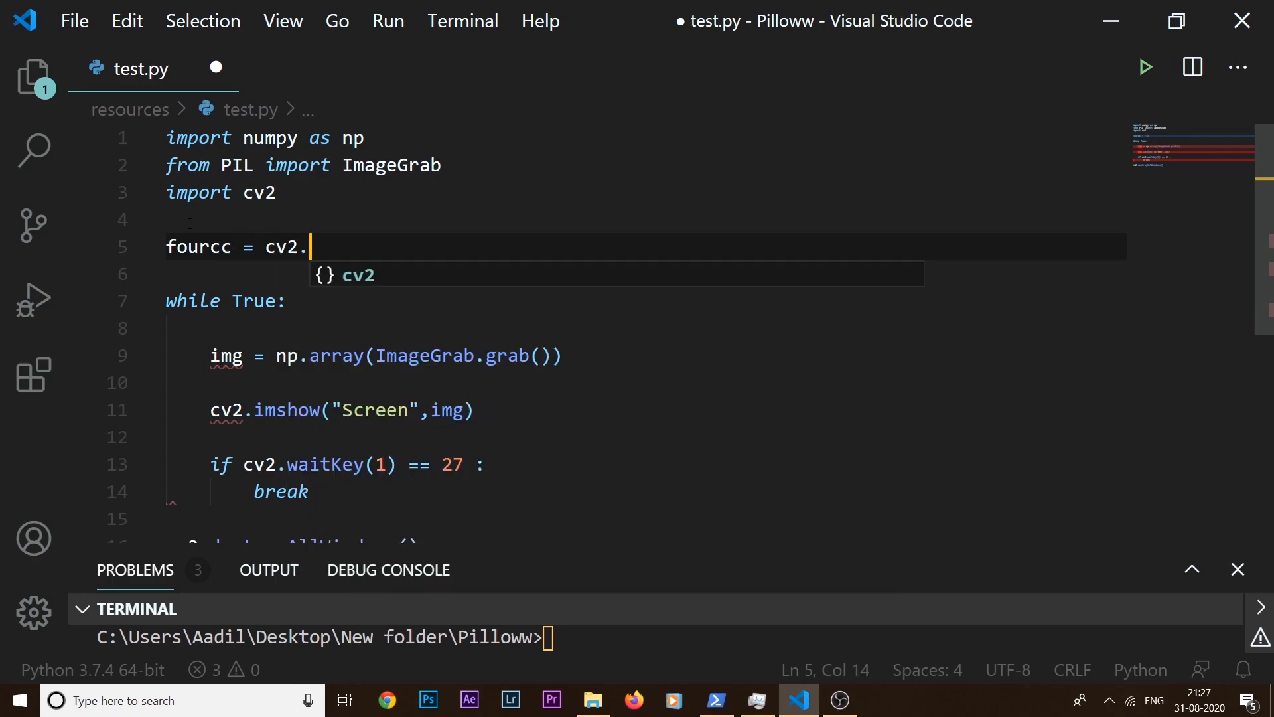
type("VideoWriter()")
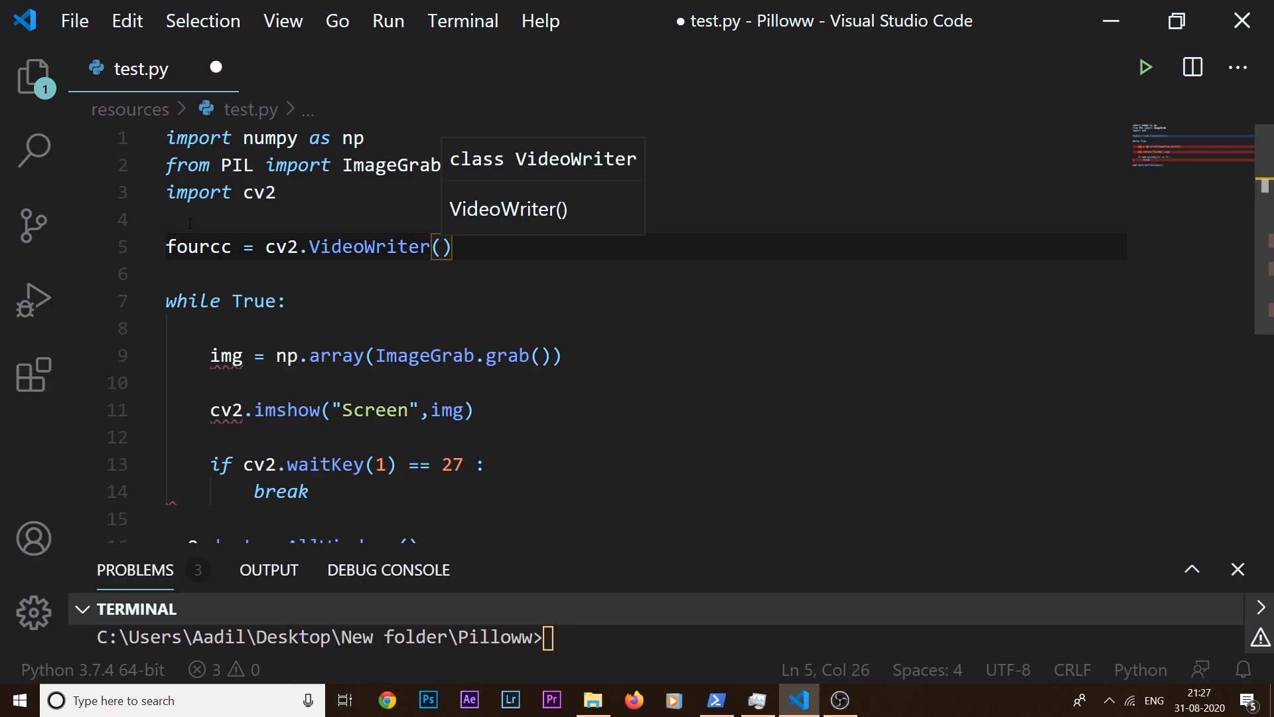
type("\"\"")
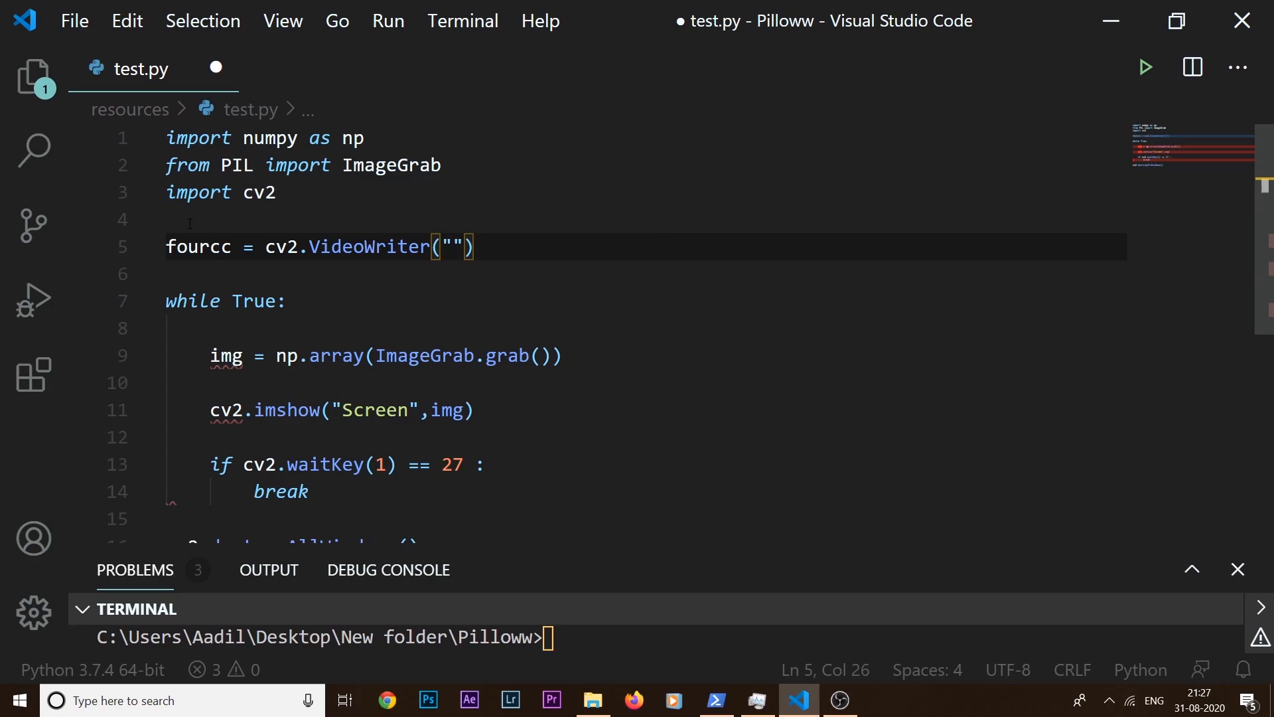
type("*\"")
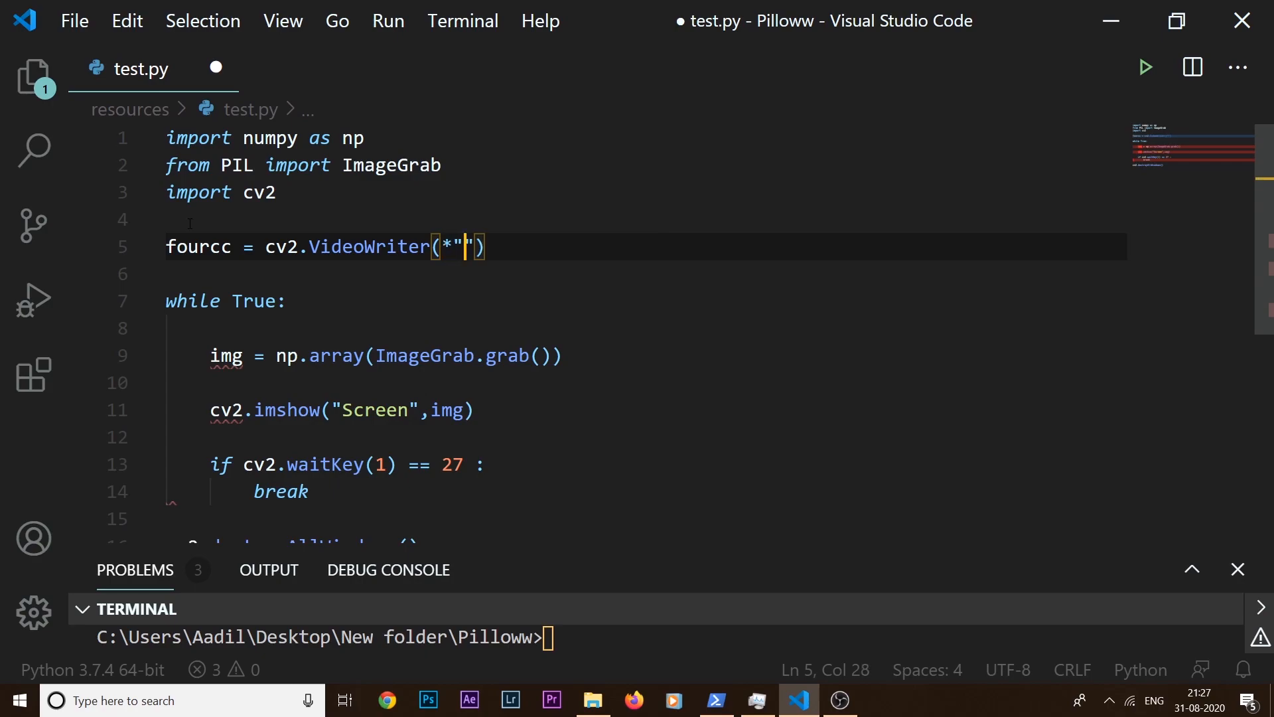
type("X26")
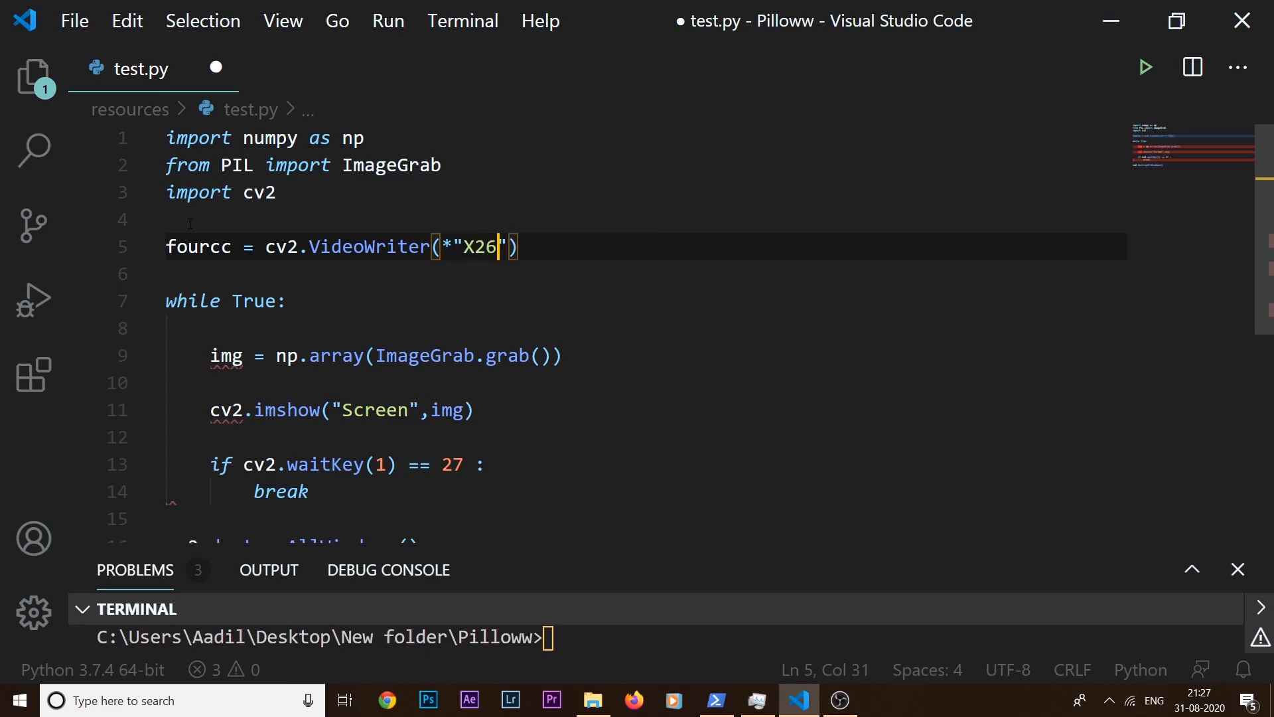
type("4")
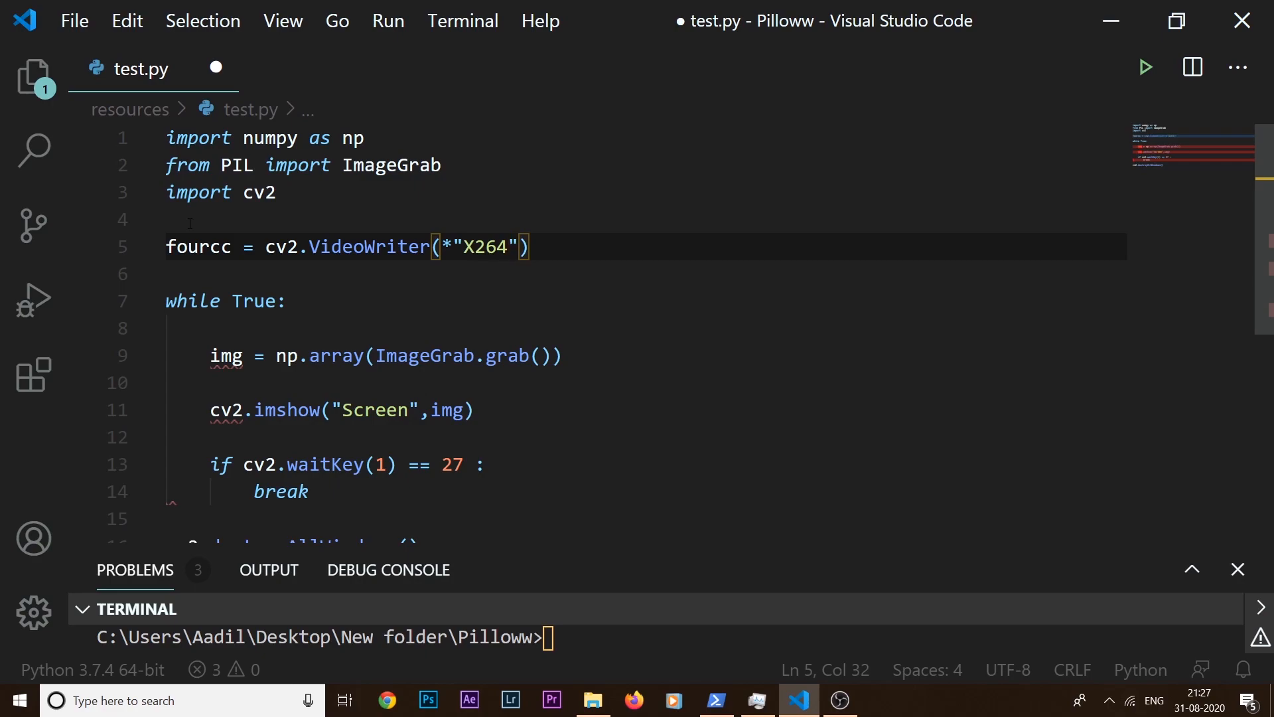
left_click(226, 247)
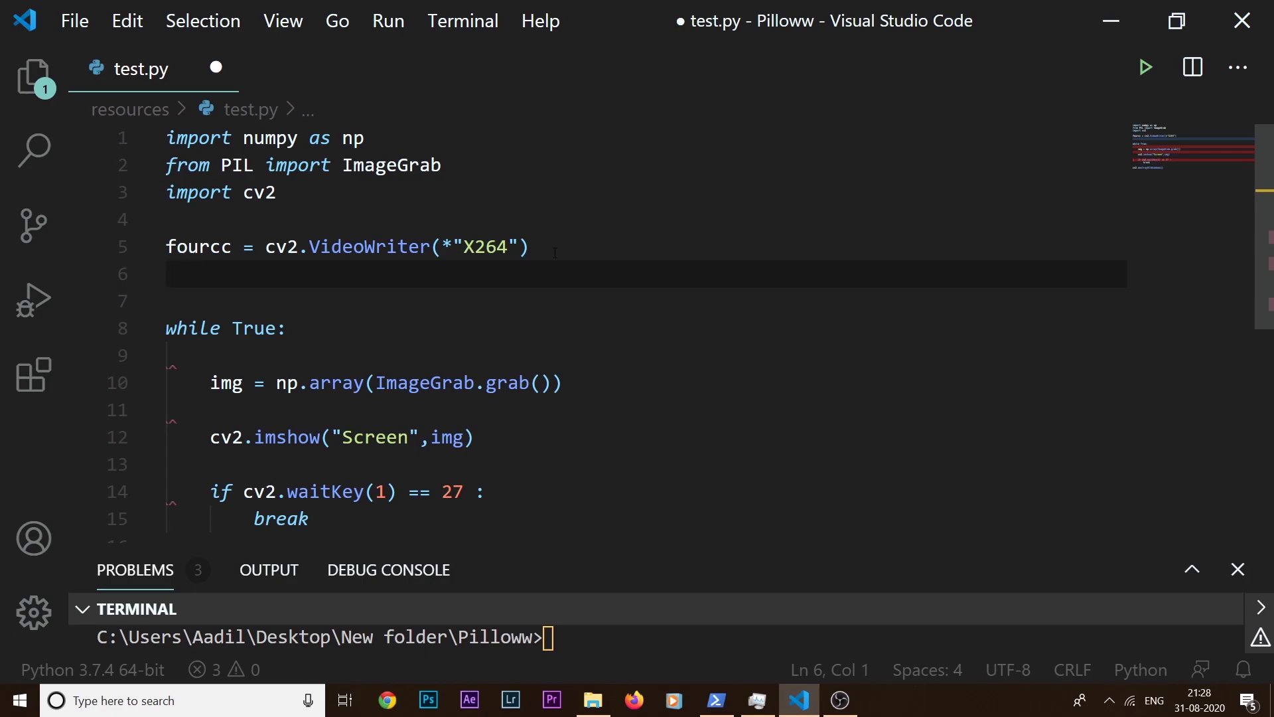
- Define size = (ImageGrab.grab()).size and ouput = cv2.VideoWriter("output.mp4", fourcc, 5.0, size)
type("a")
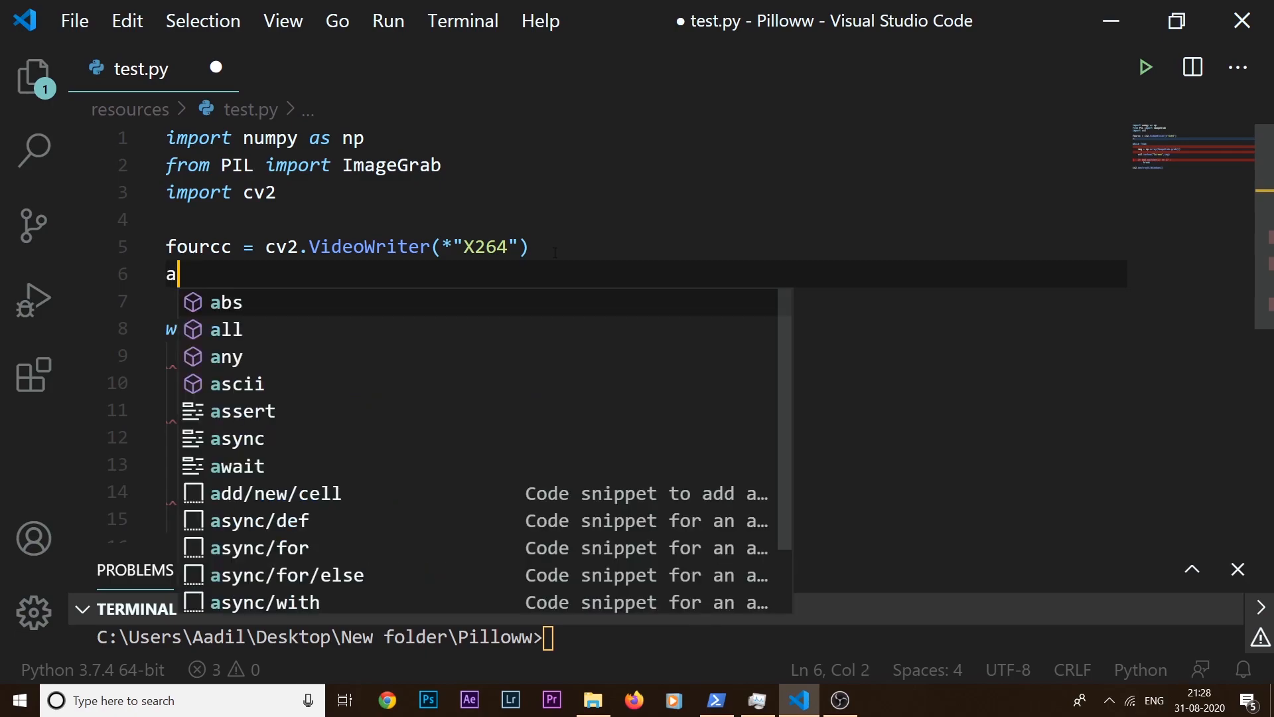
type("size = Img")
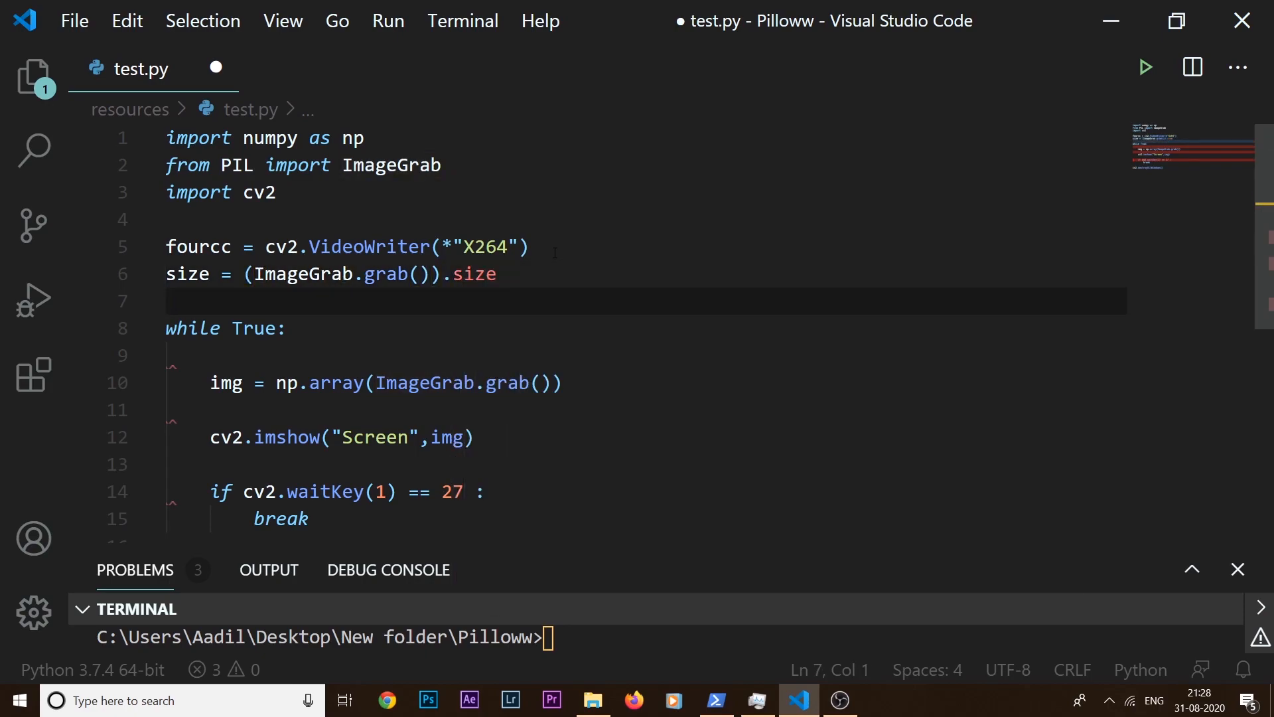
type("ouput =")
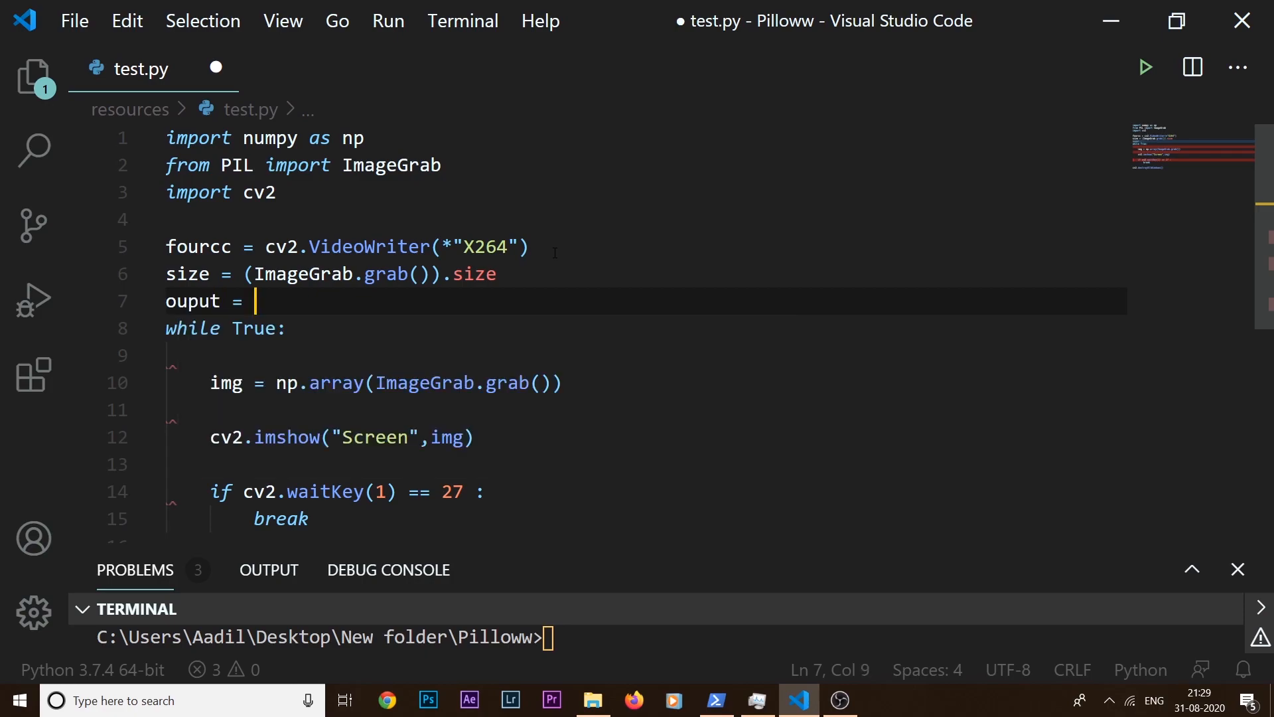
type("cv2.")
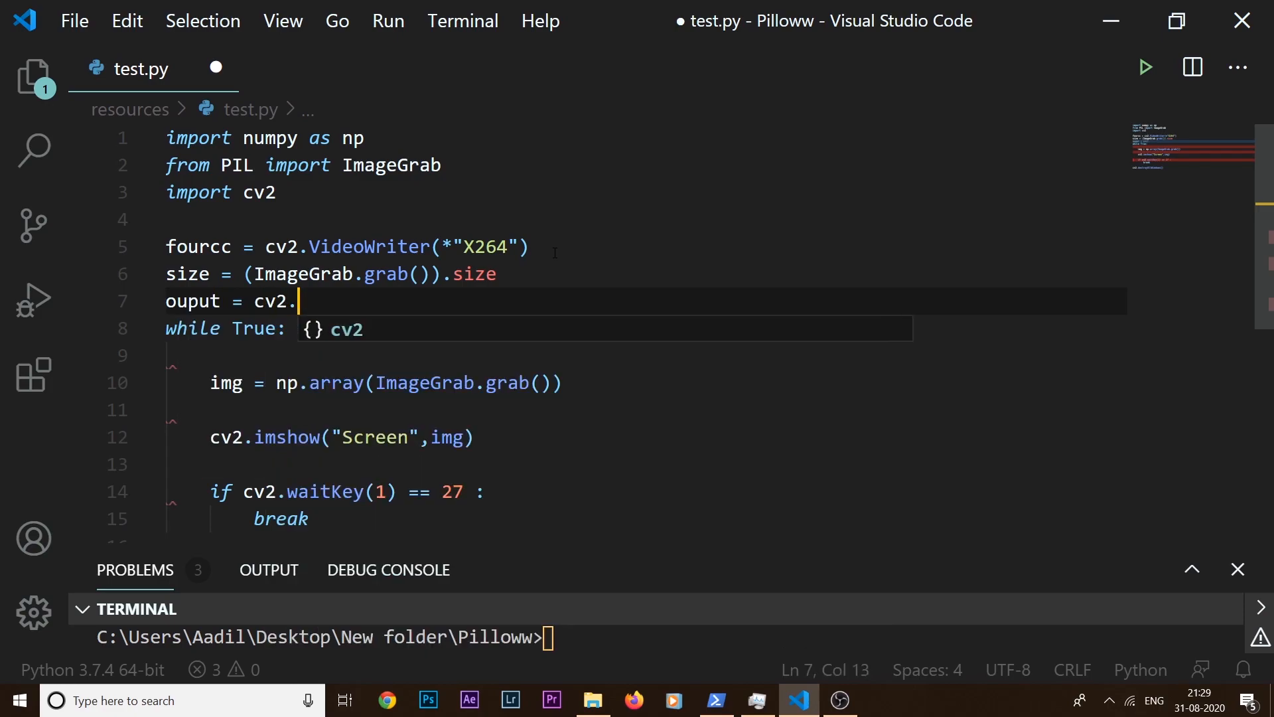
type("VideoWriter()")
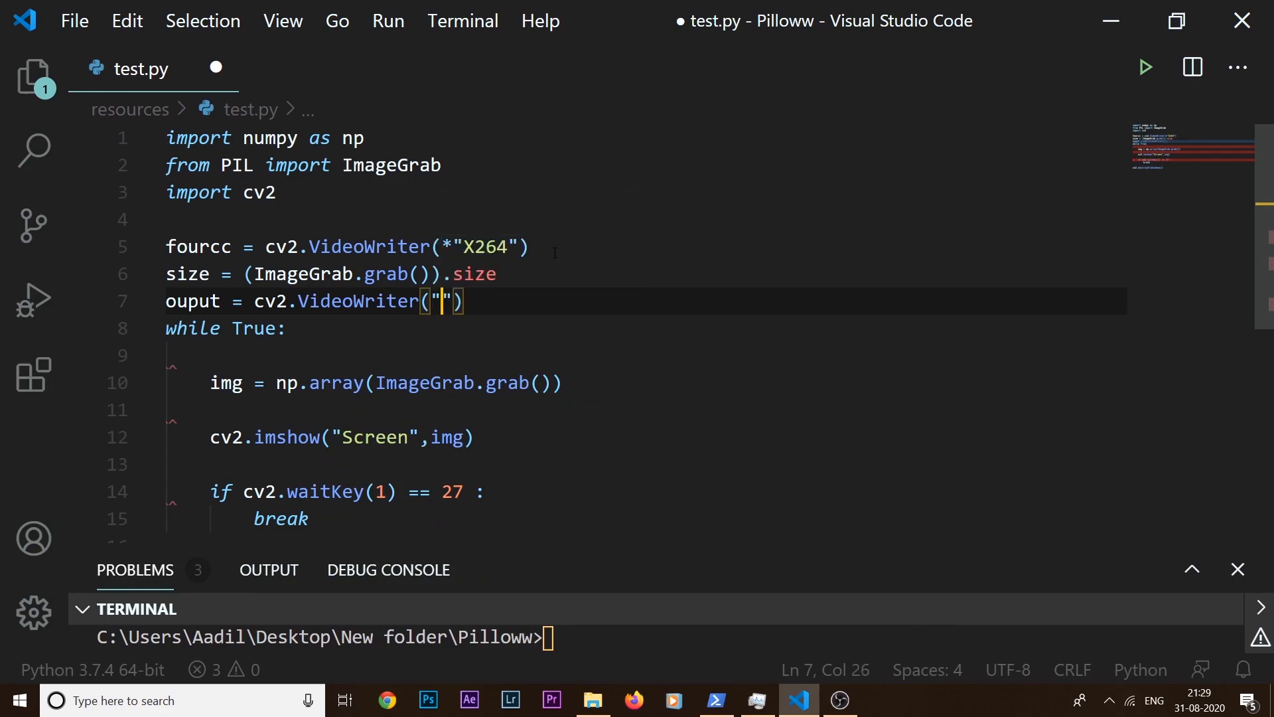
type("output")
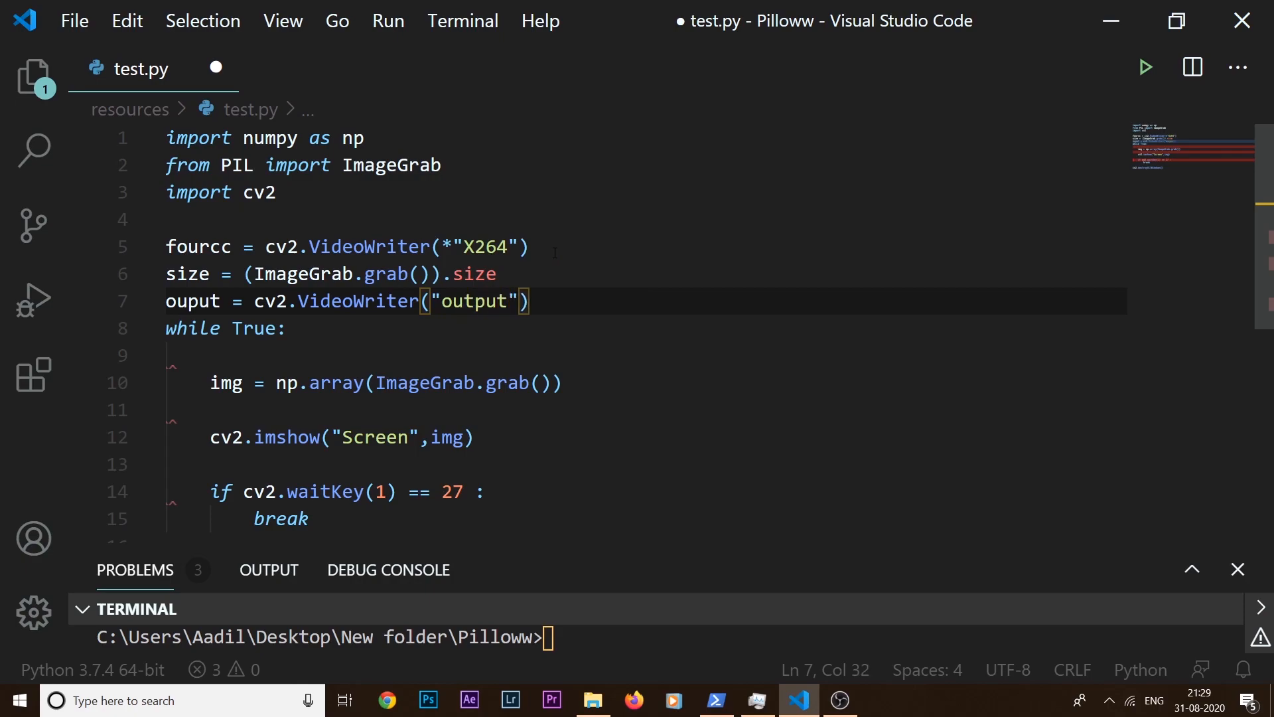
type(".mp4\",")
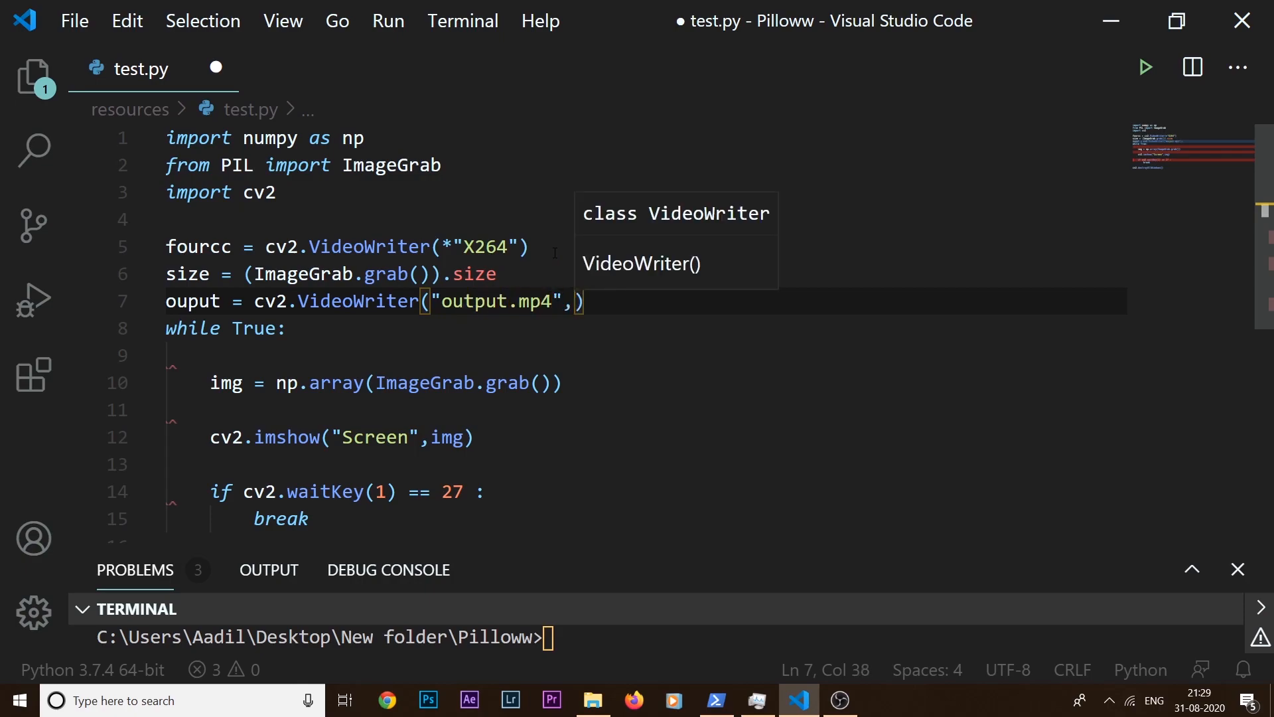
type("fourcc")
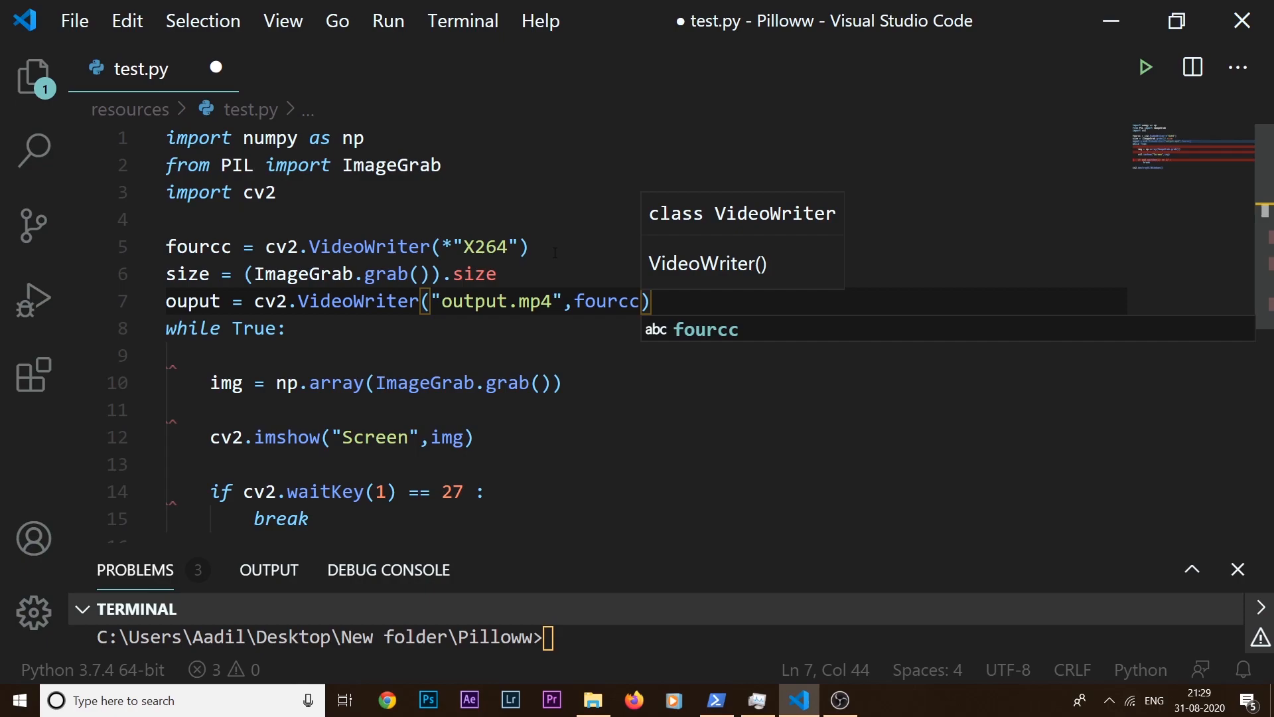
type(",5")
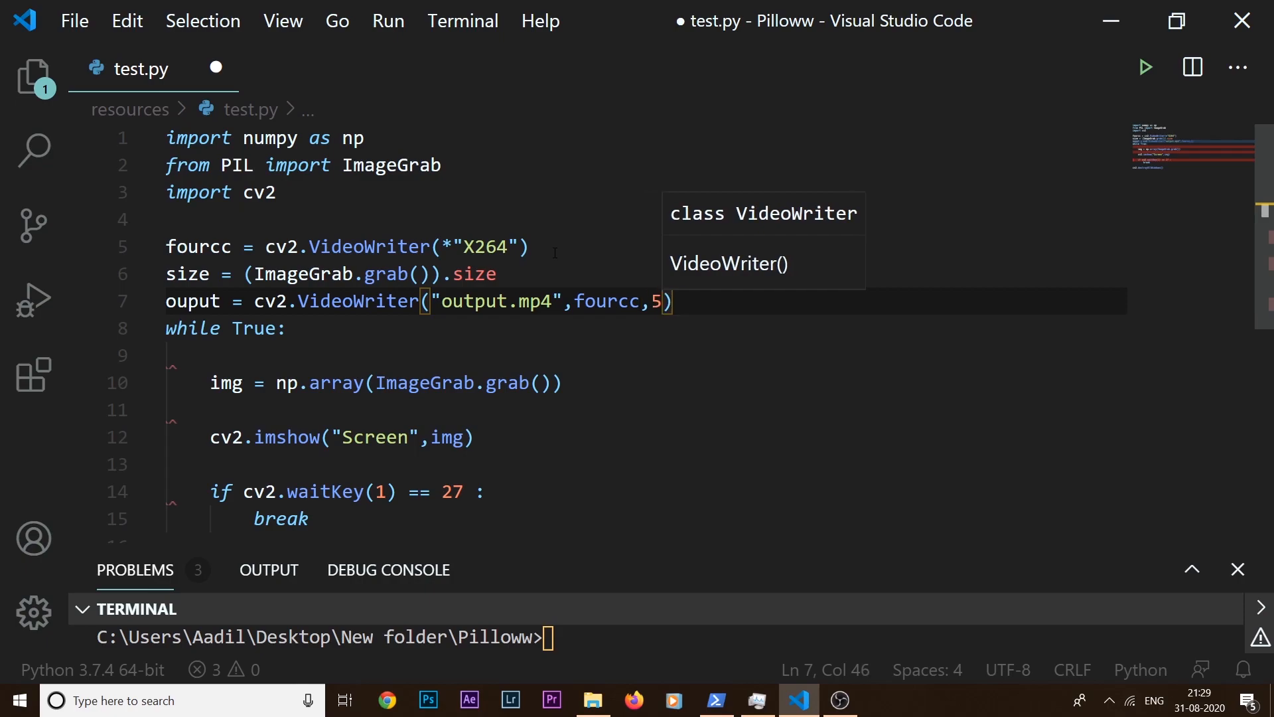
type(".0")
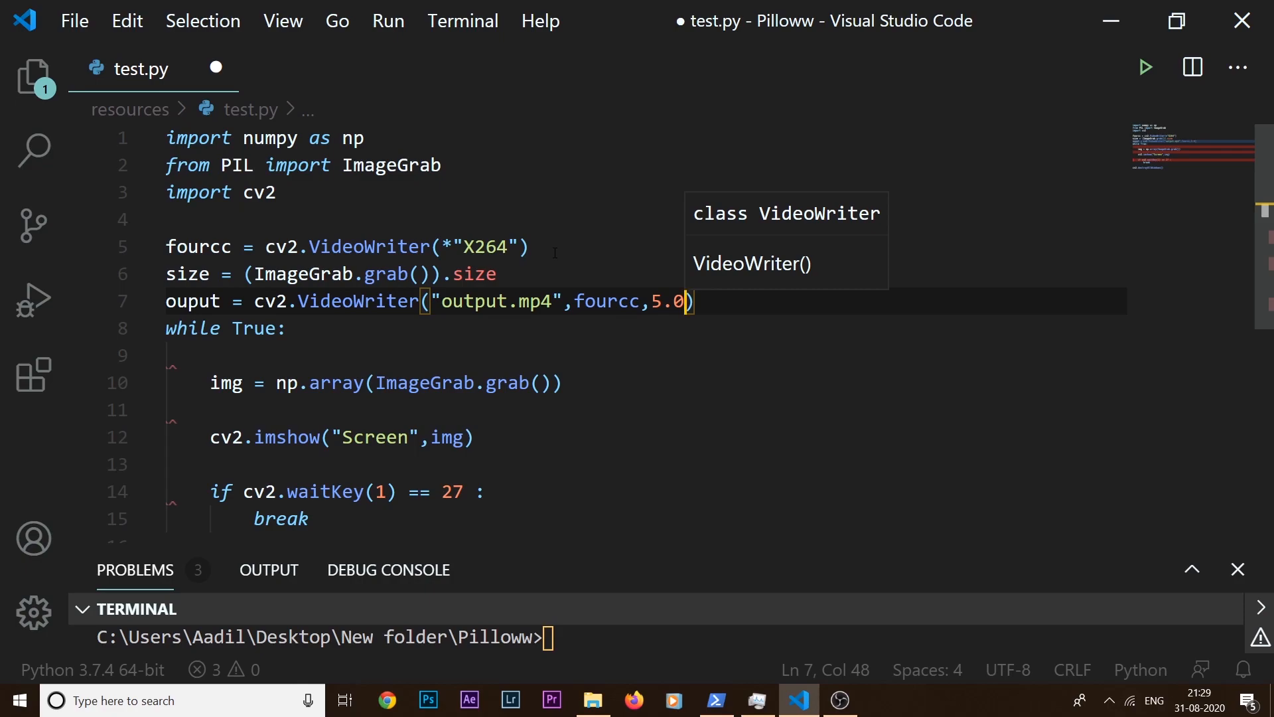
type("size")
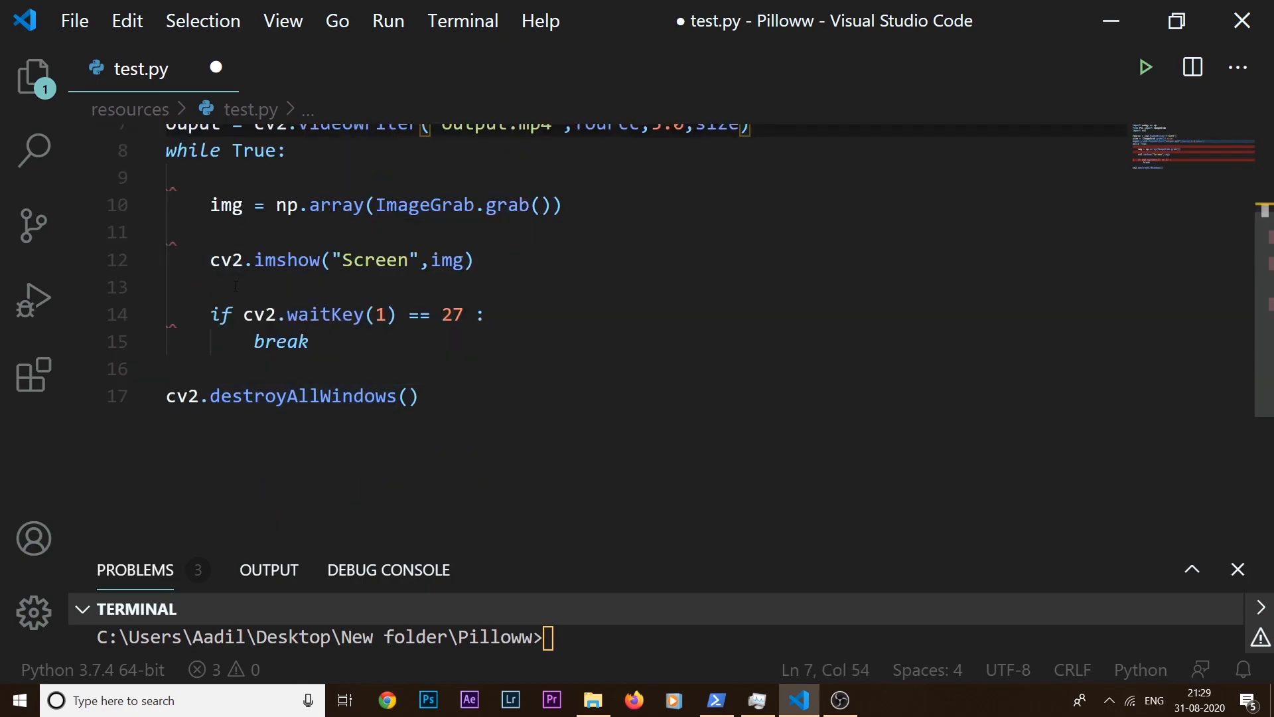
- Add output.write(img) below the cv2.imshow call in the loop
type("cv")
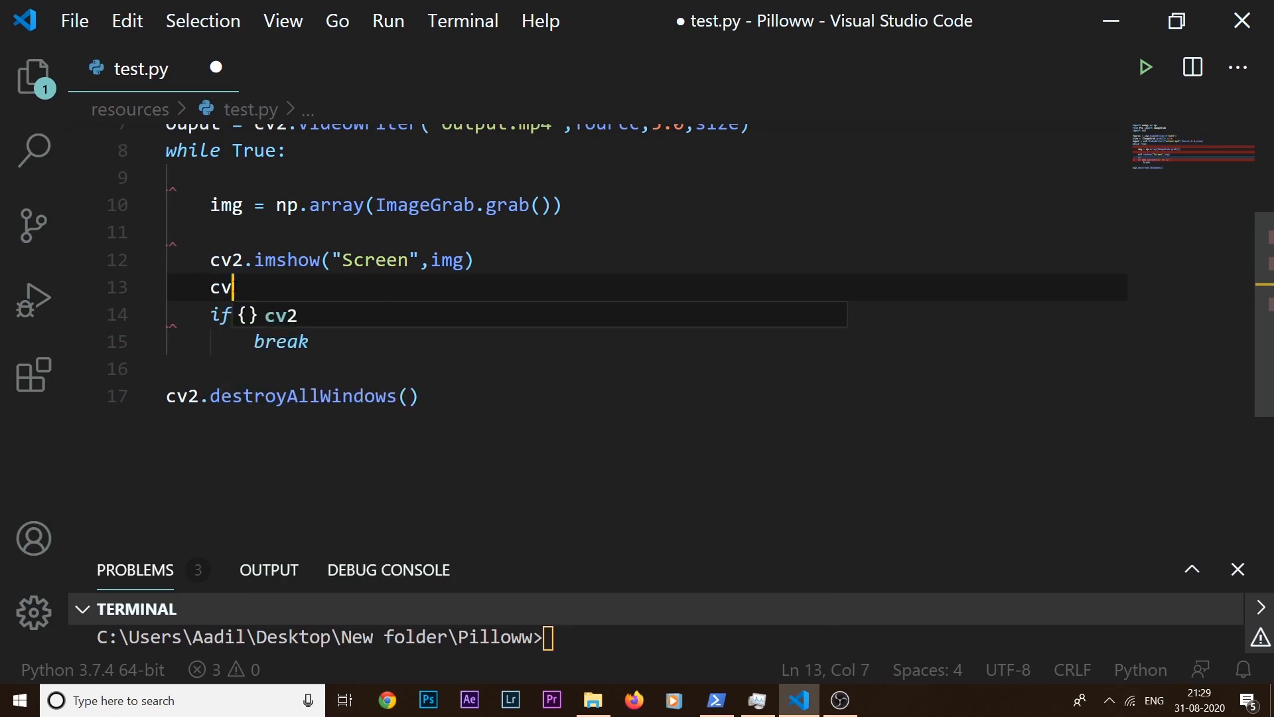
type("output.write(")
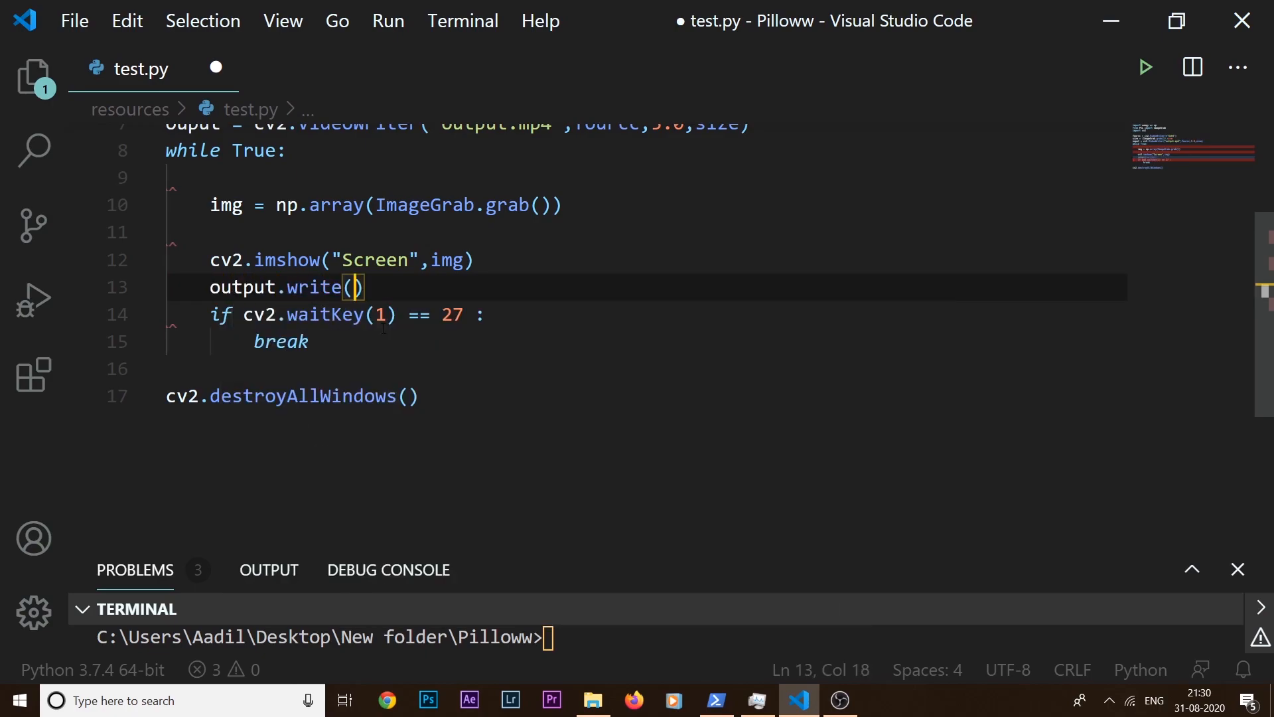
type("img")
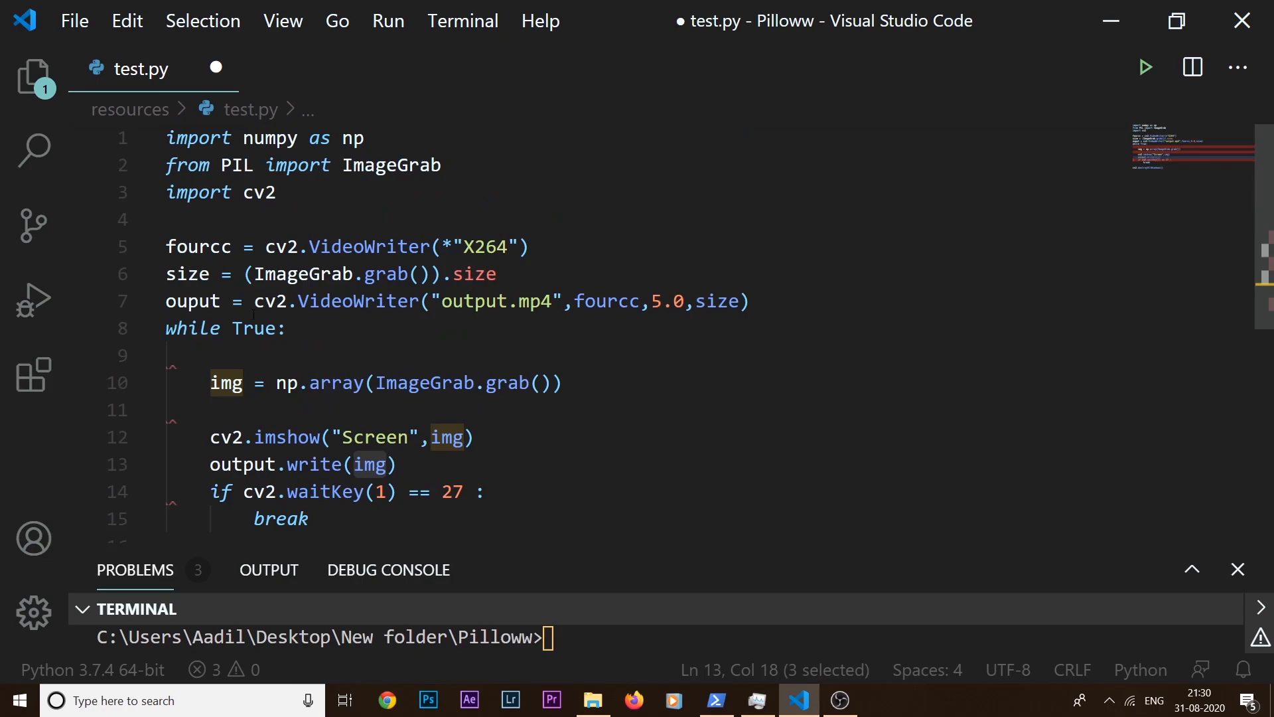
scroll("down", 3)
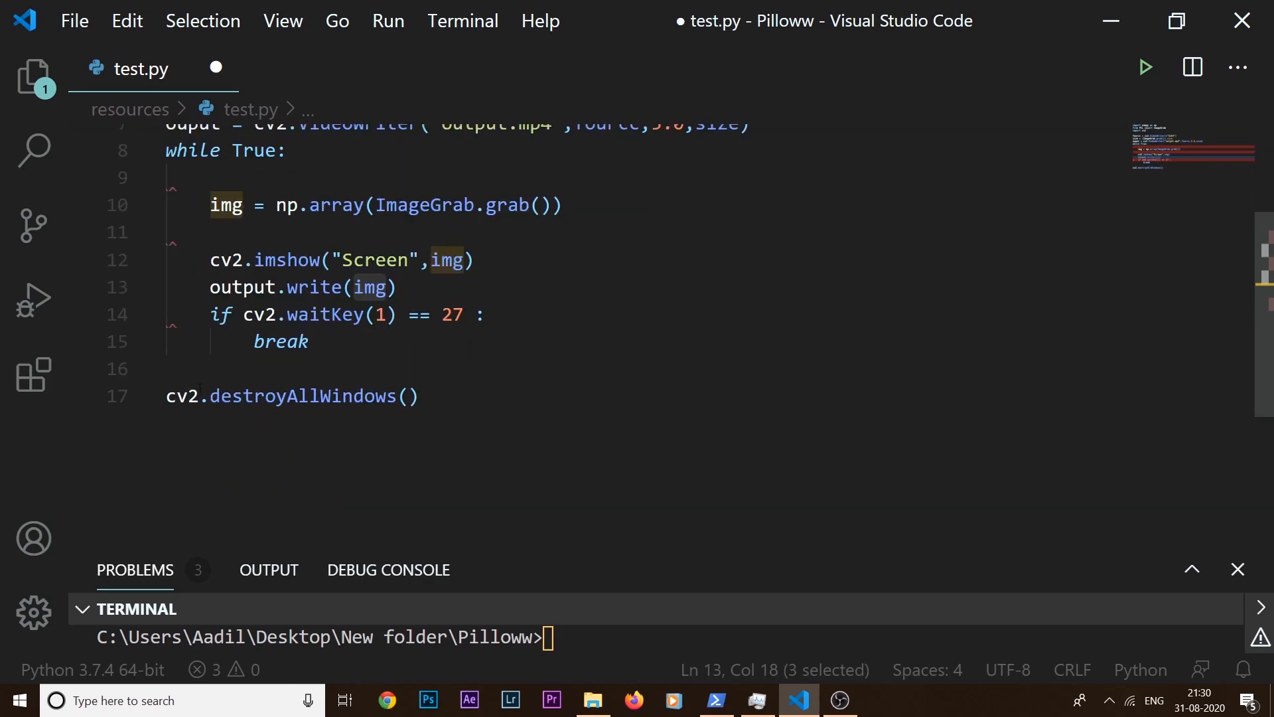
type("out")
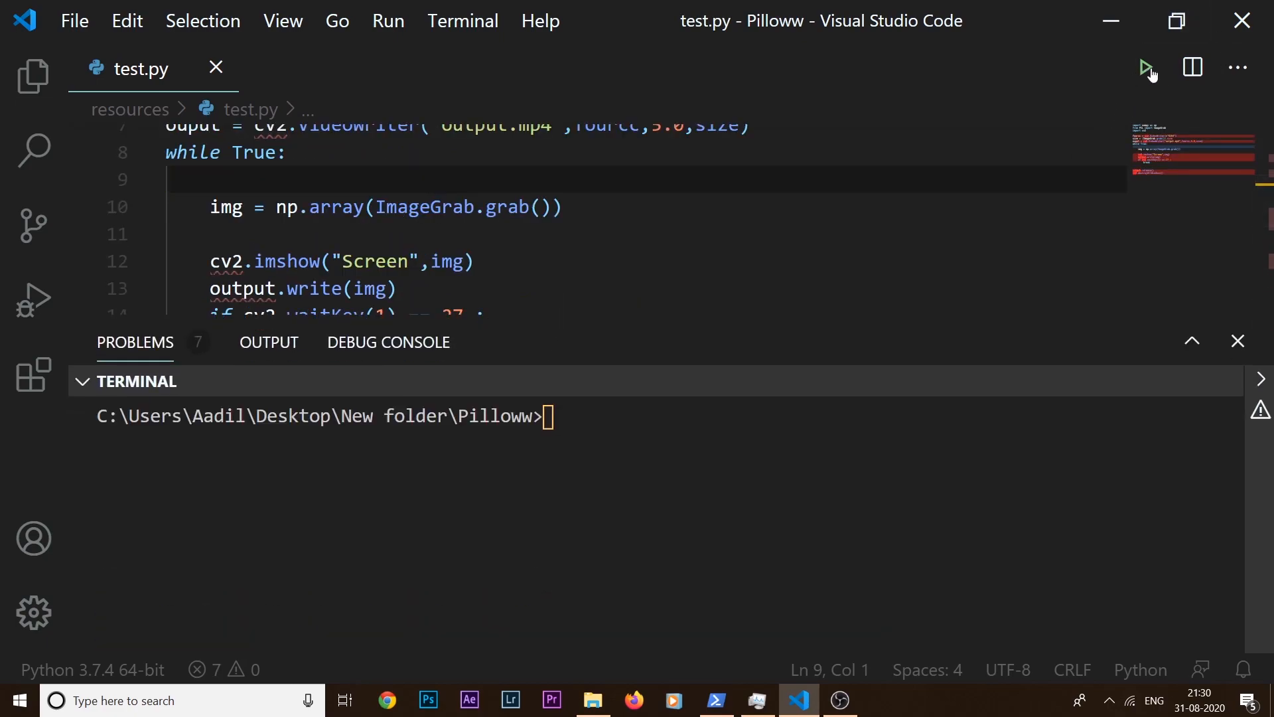
- Run test.py, then change line 5 to cv2.VideoWriter_fourcc and save
left_click(1146, 66)
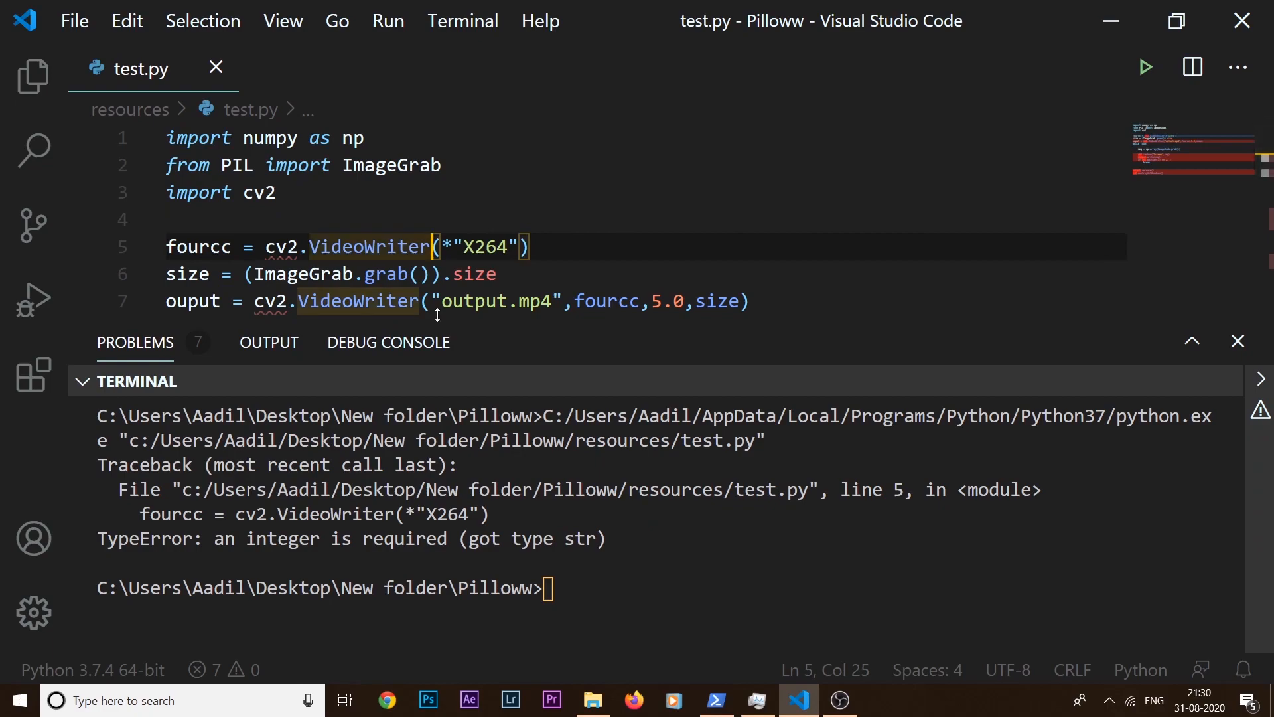
type("_fourcc")
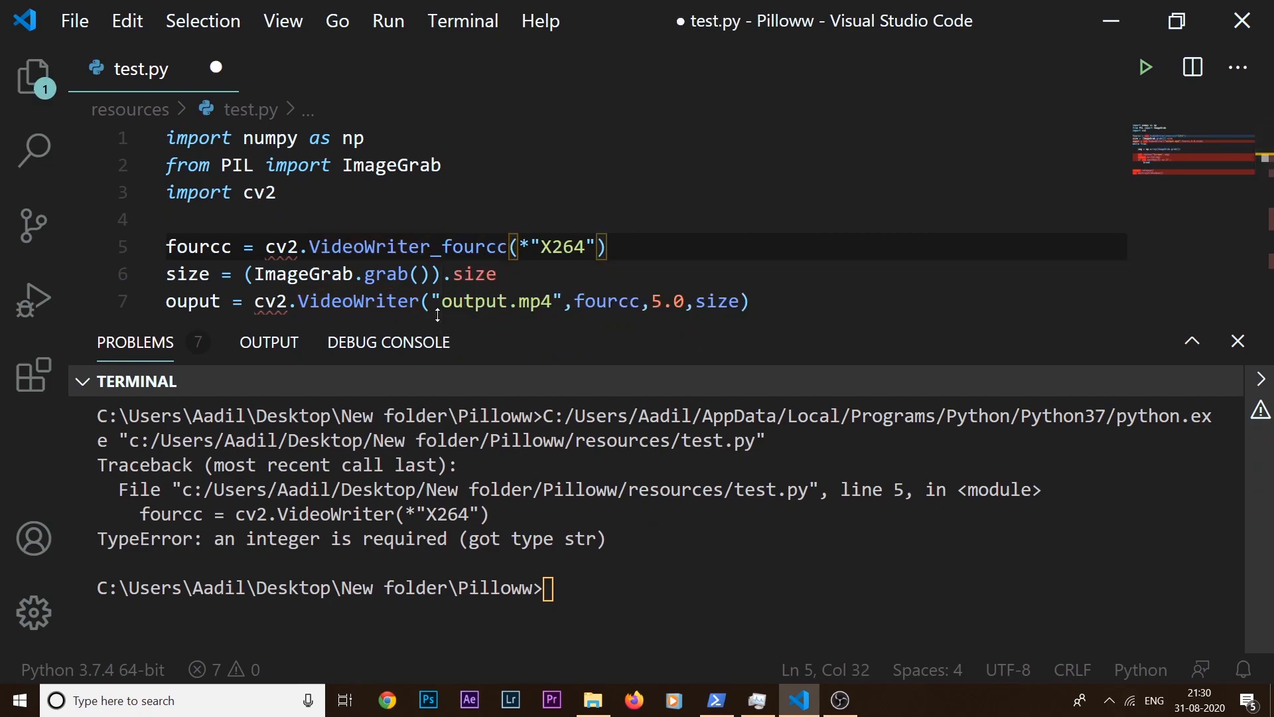
key("ctrl+s")
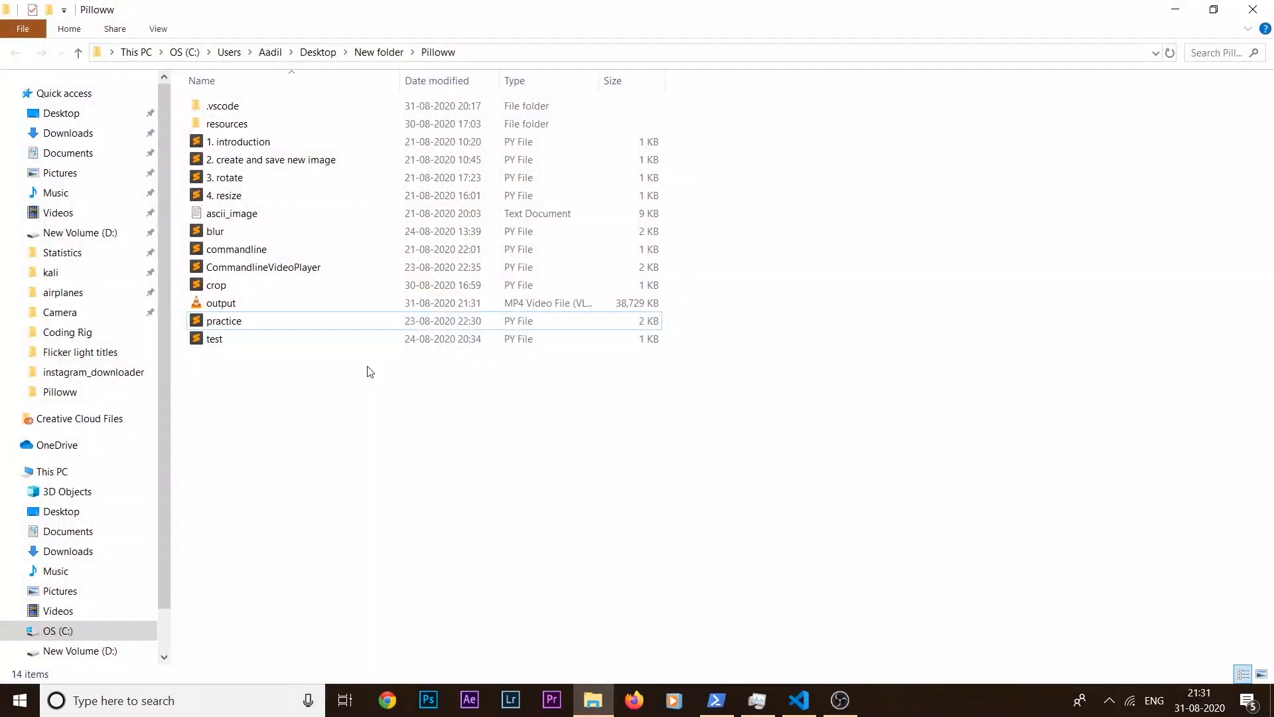
mouse_move(281, 306)
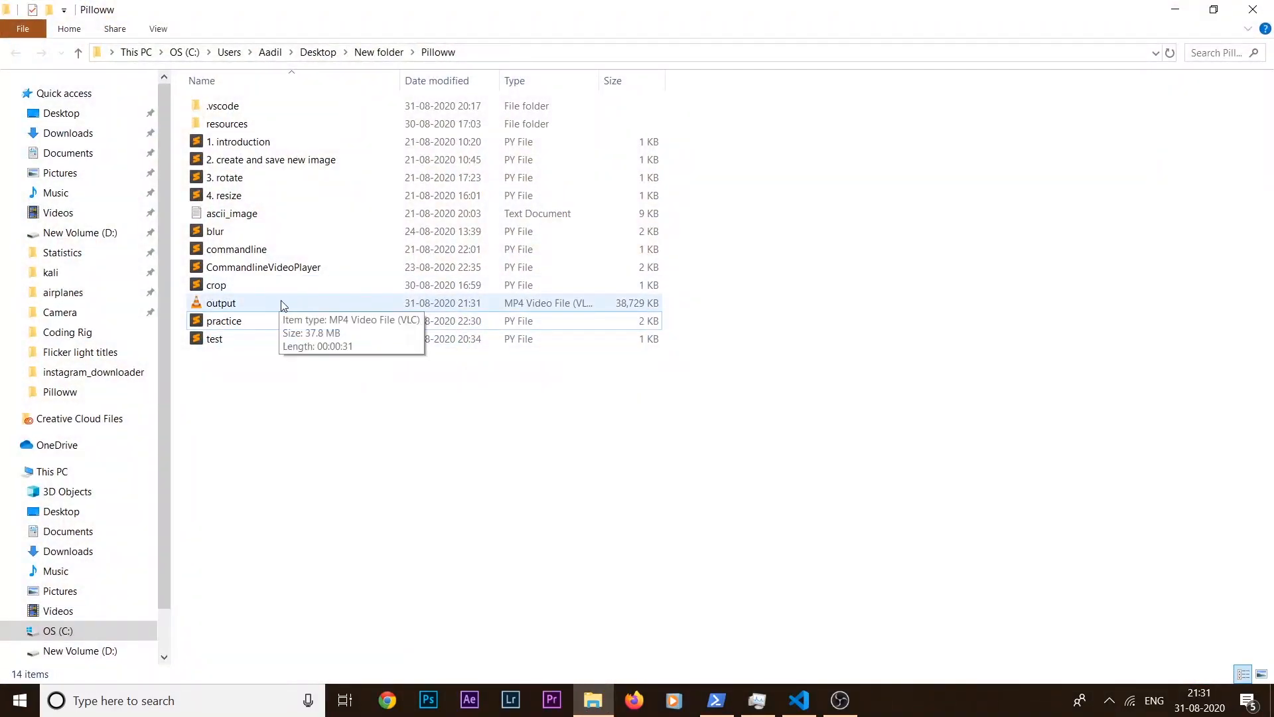